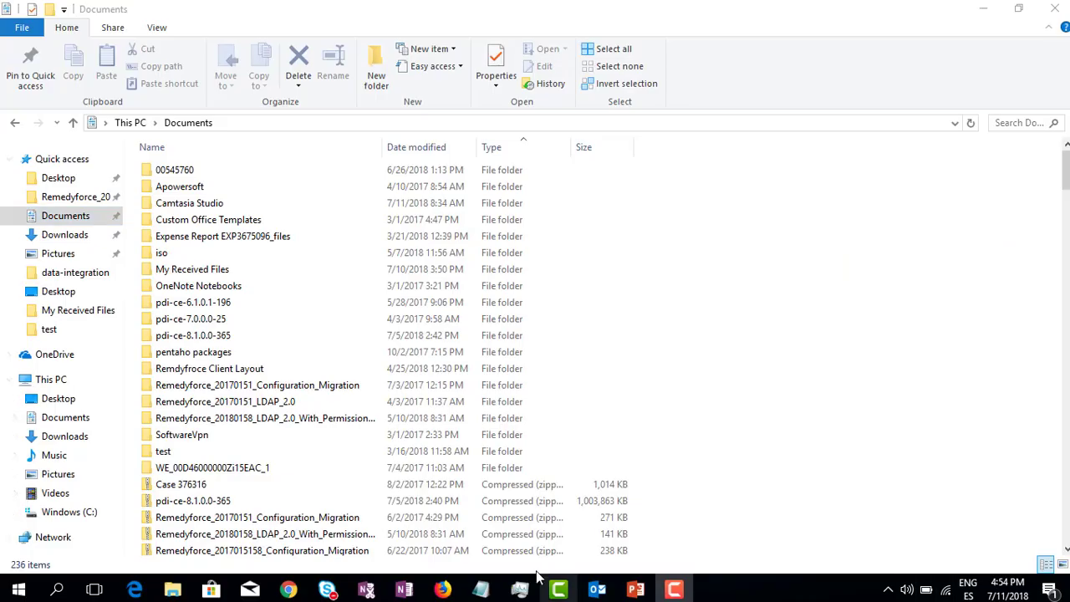
- Open Documents\pdi-ce-8.1.0.0-365\data-integration and scroll down the file list
click(194, 335)
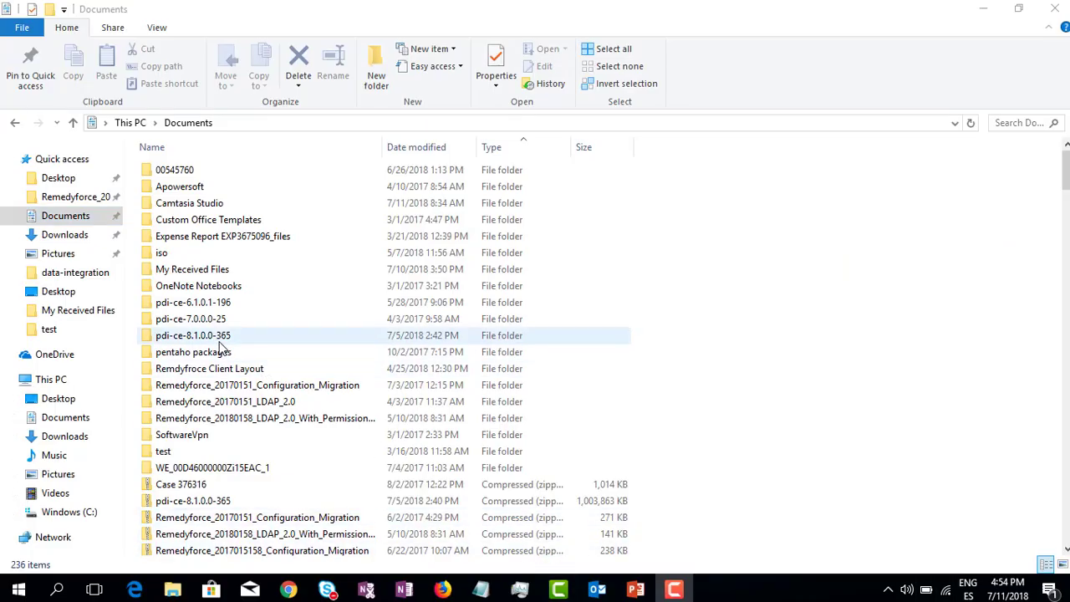
double_click(193, 336)
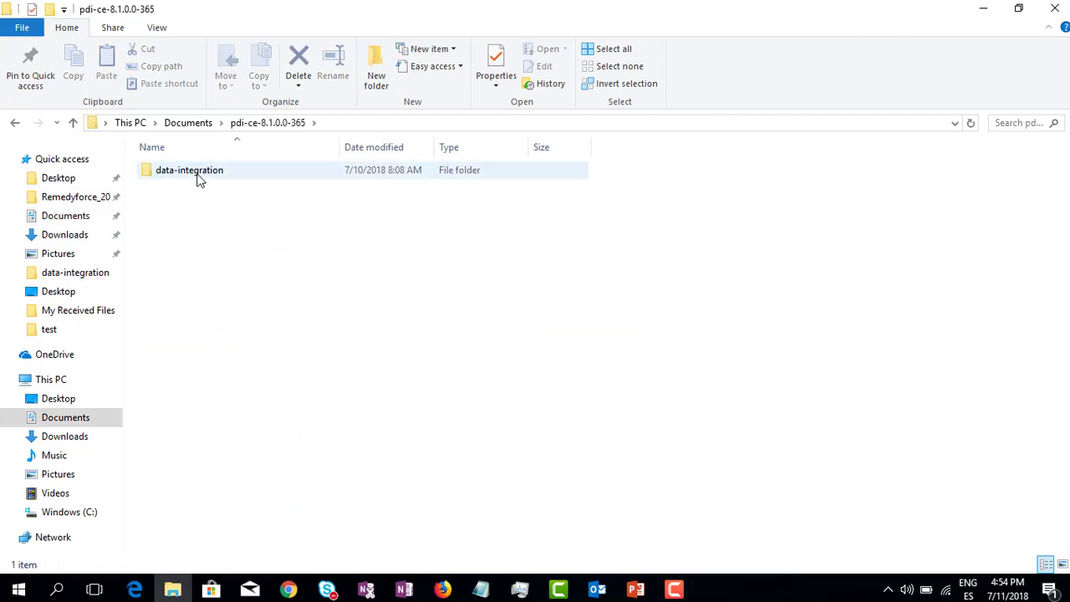
double_click(189, 169)
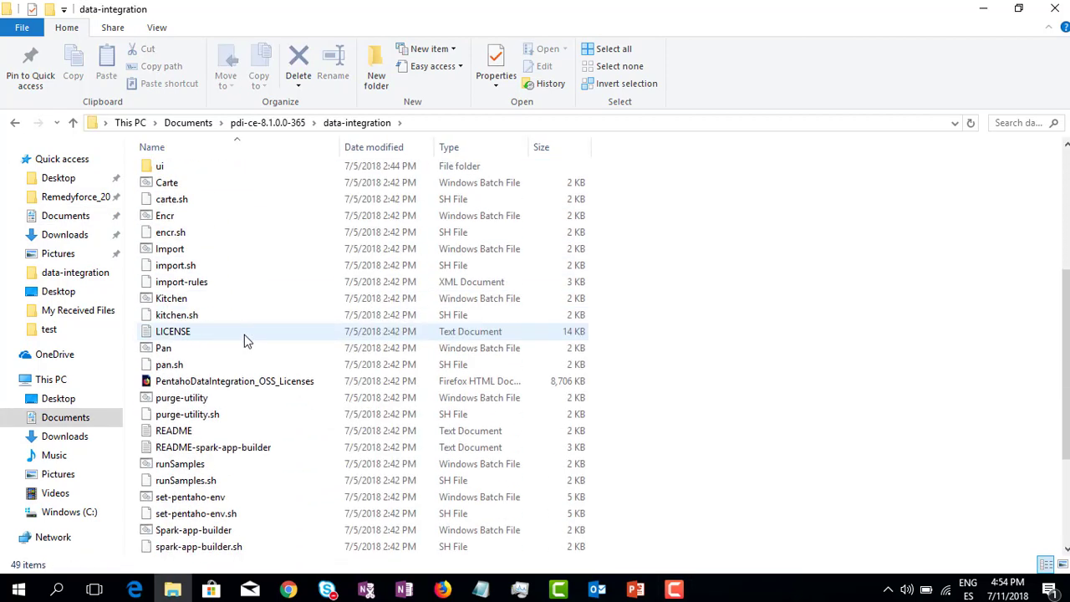
click(176, 314)
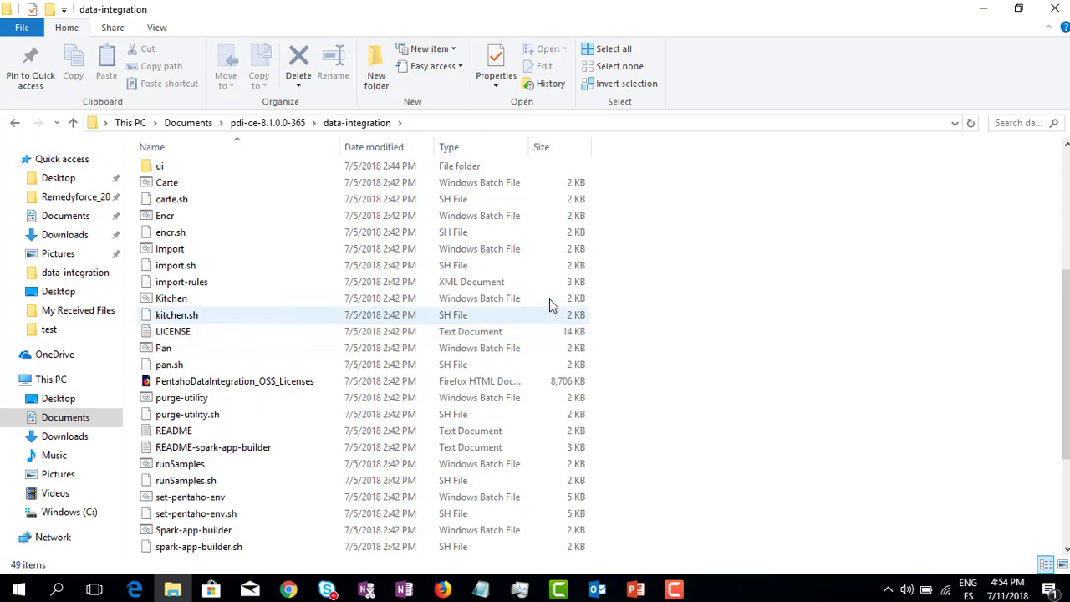
scroll(down, 3)
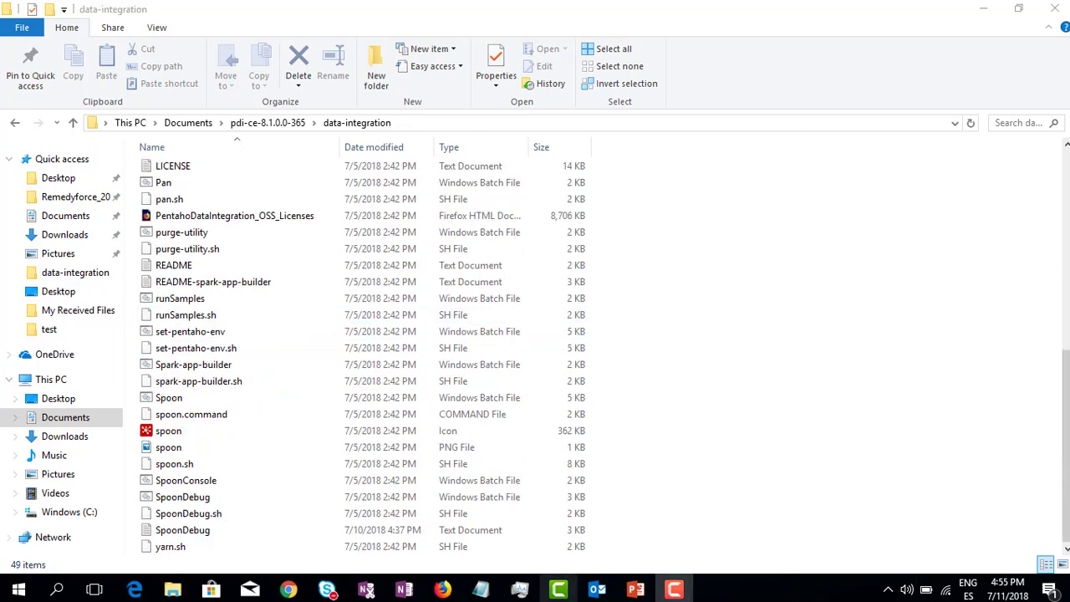
- Select the Spoon batch file and launch it
click(169, 397)
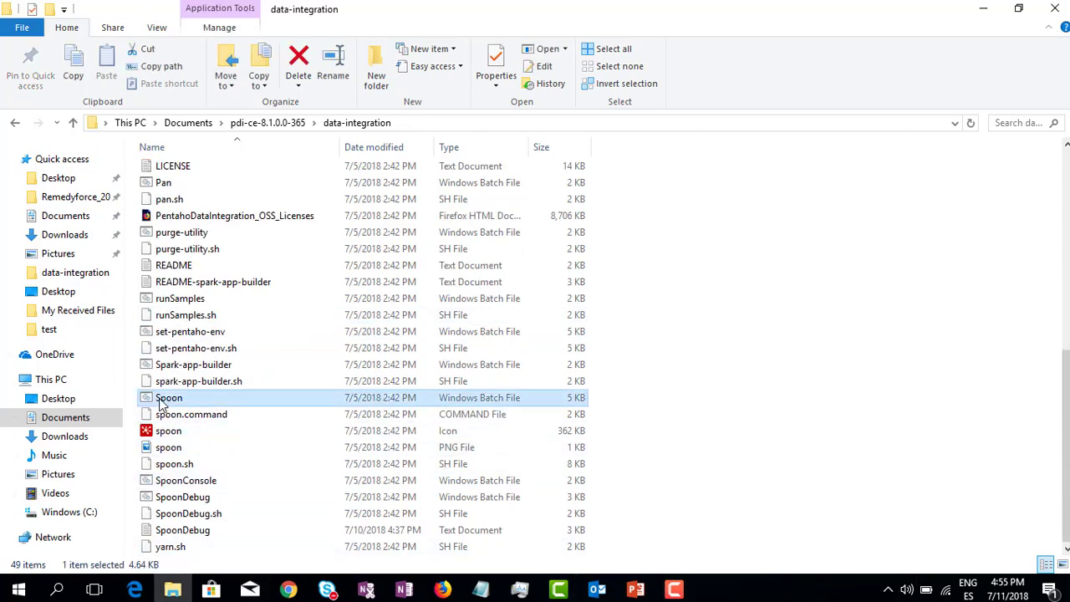
double_click(169, 397)
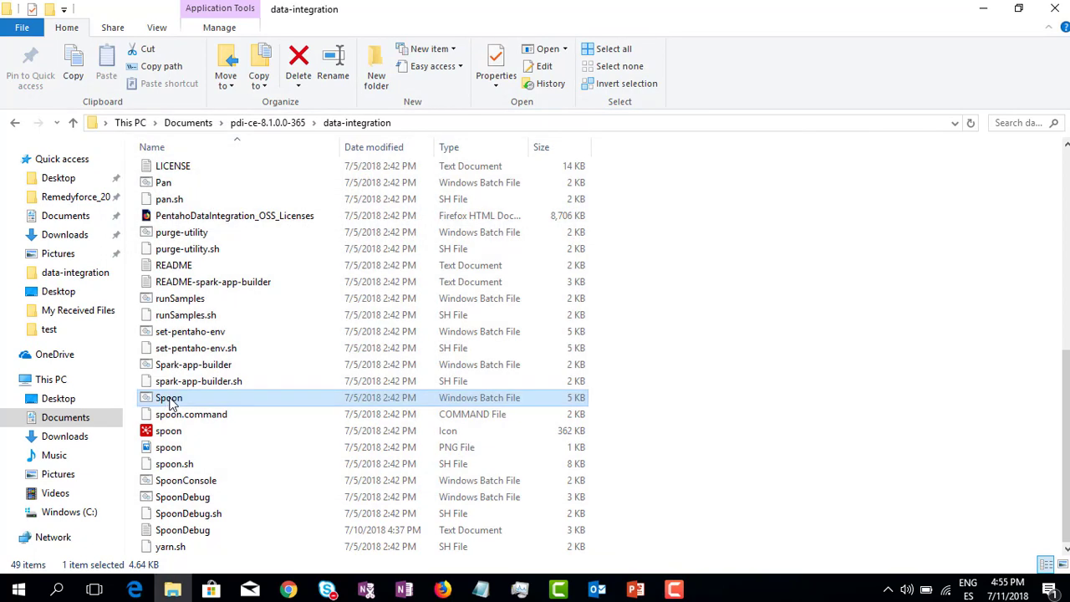
mouse_move(176, 397)
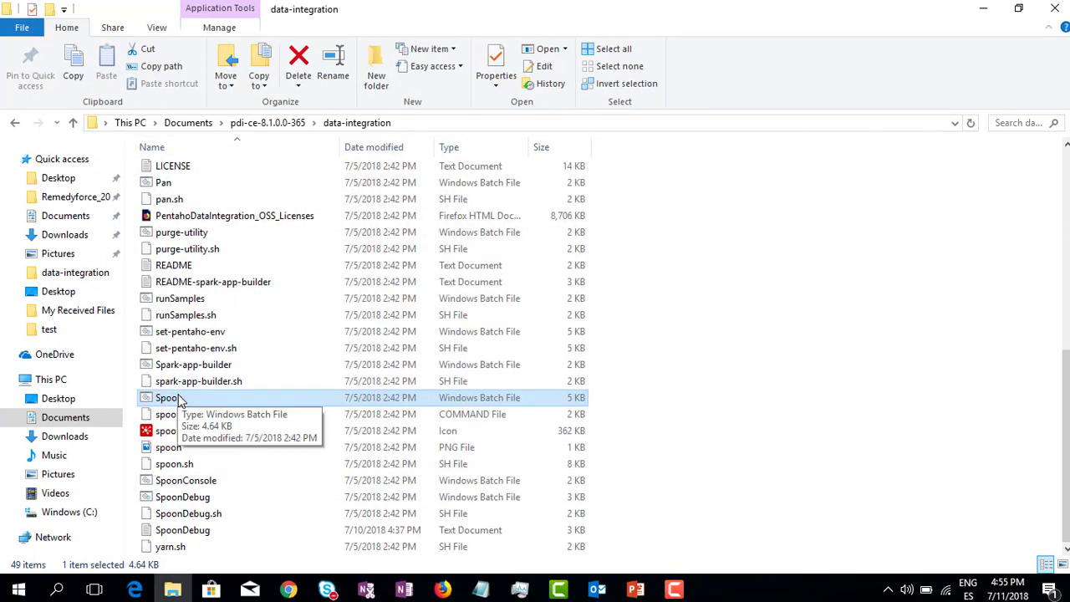
click(50, 378)
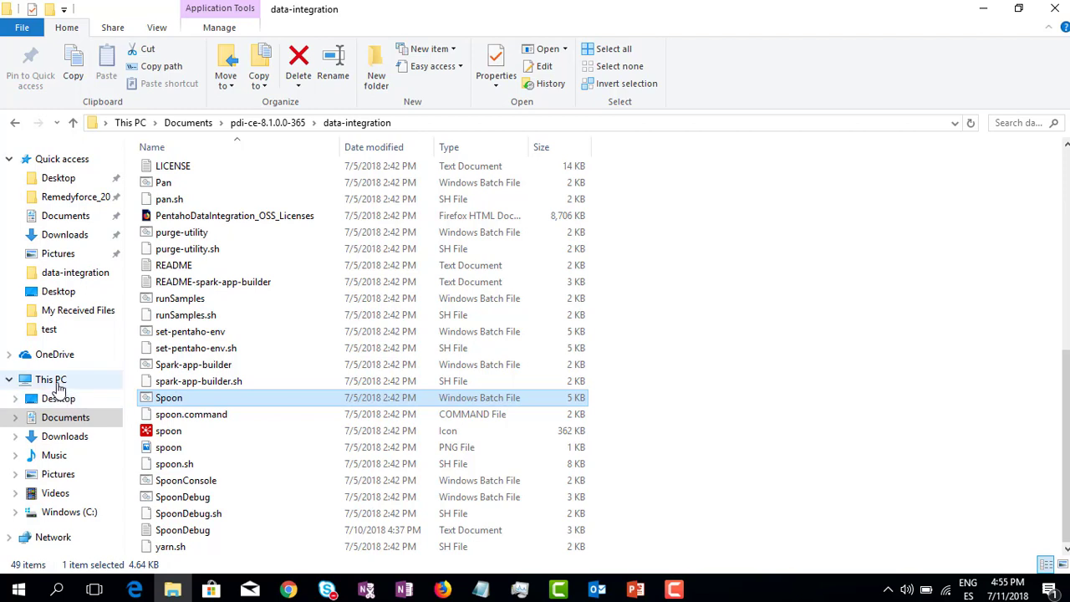
mouse_move(90, 383)
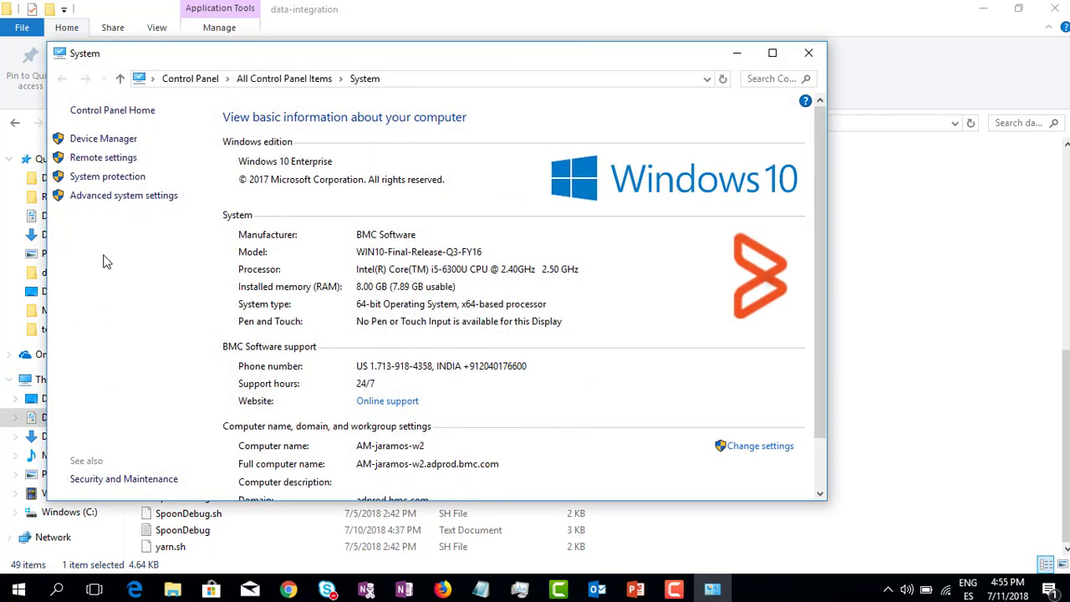
- From Advanced system settings > Environment Variables, start user variable PENTAHO_JAVA_HOME
click(123, 195)
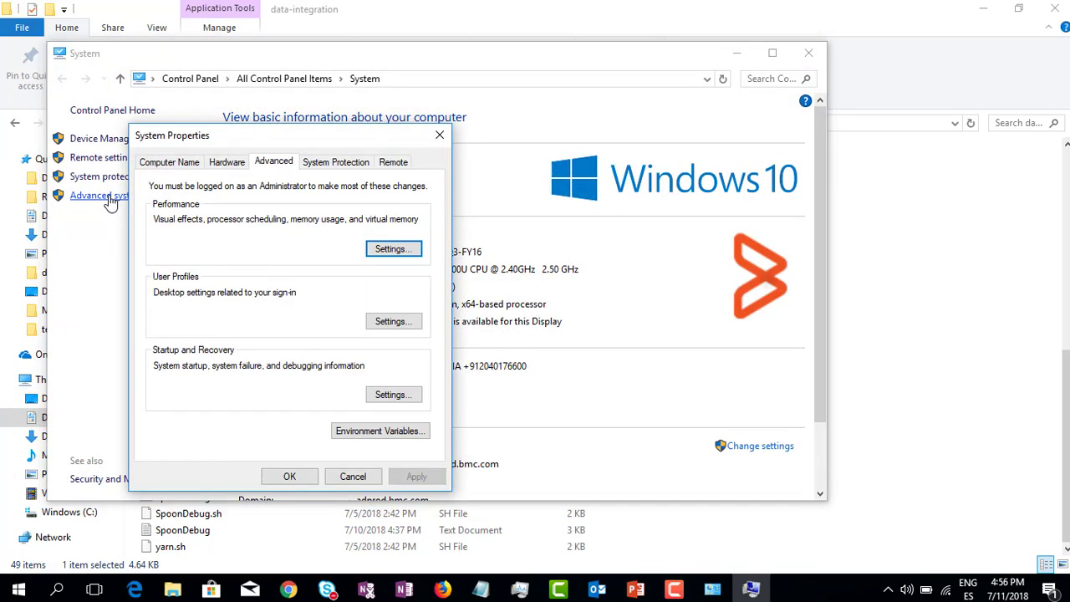
click(380, 430)
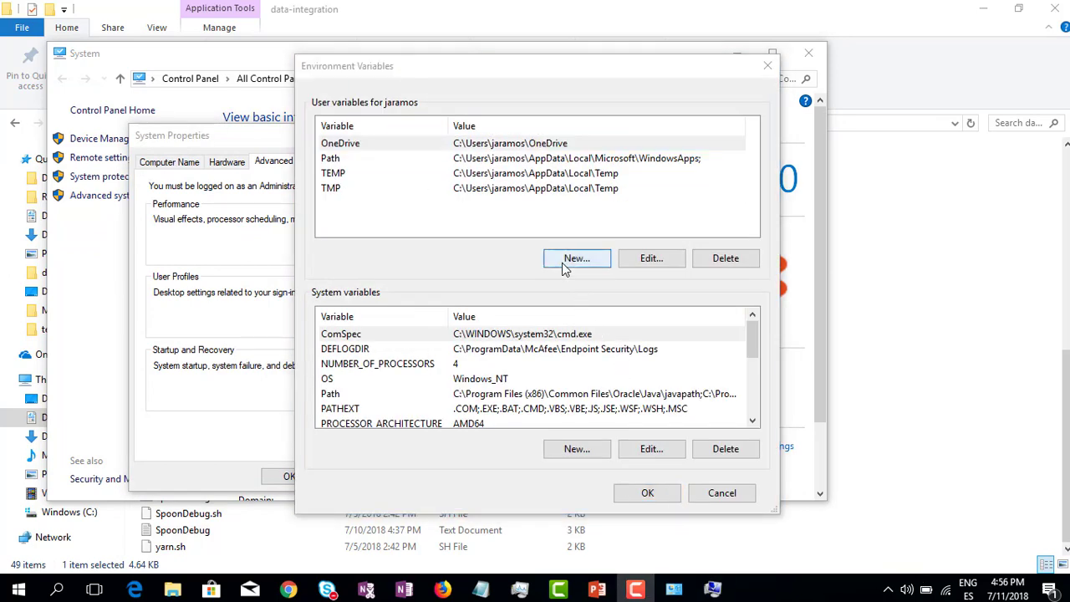
click(576, 258)
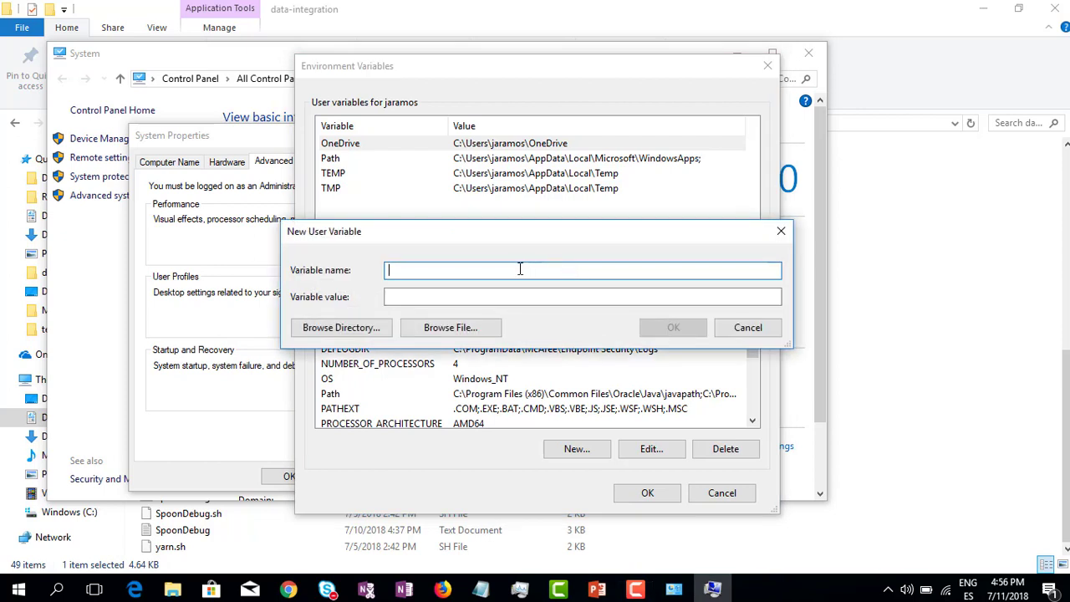
text(PENTAHO_JAVA_HOME)
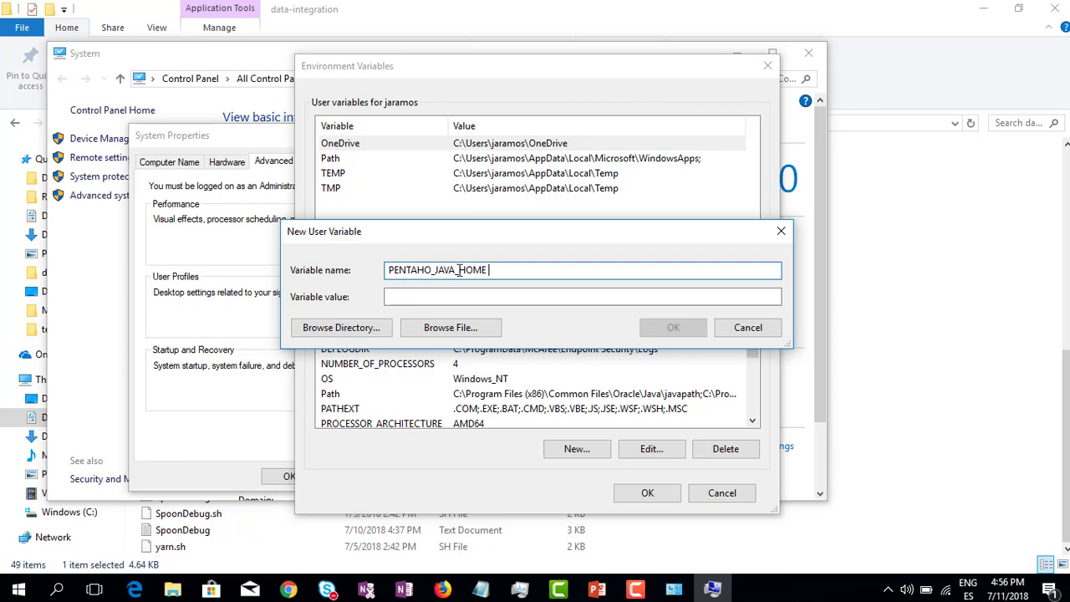
click(582, 296)
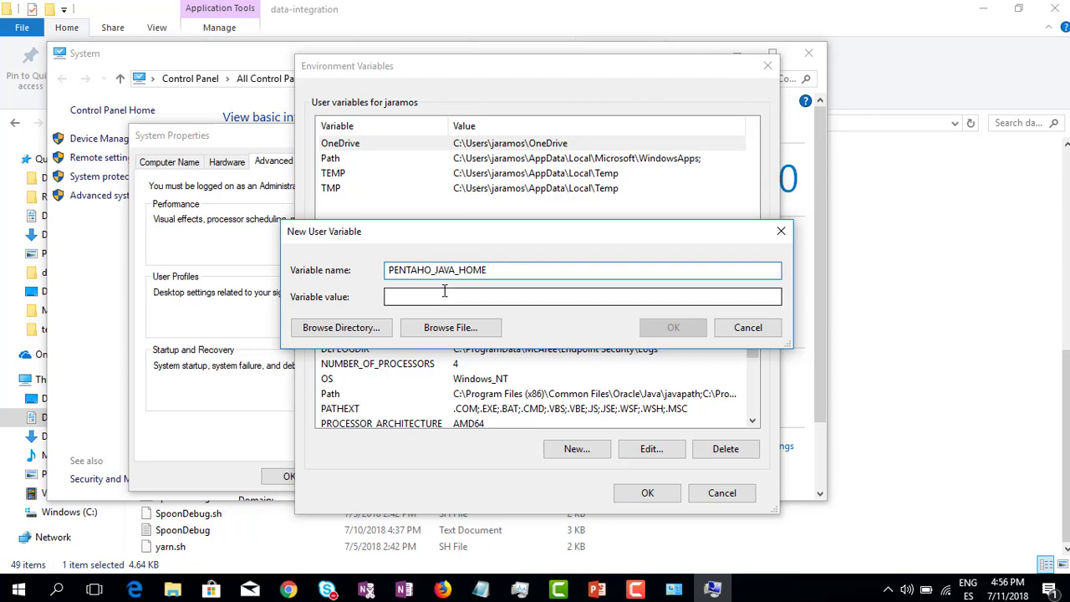
click(581, 296)
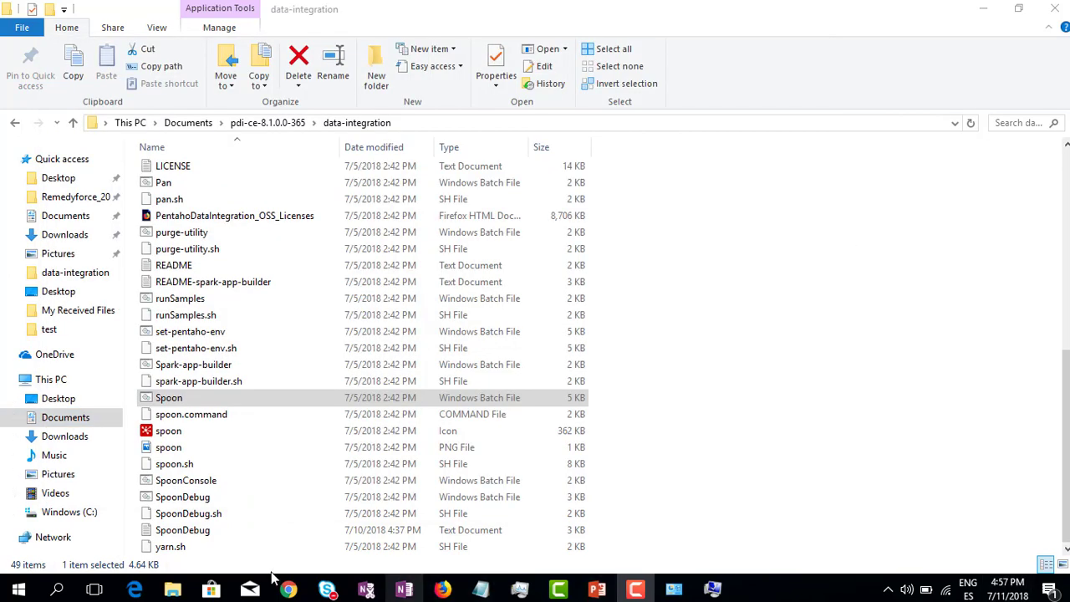
- On drive C, open Program Files\Java to check for the JRE folder
click(70, 512)
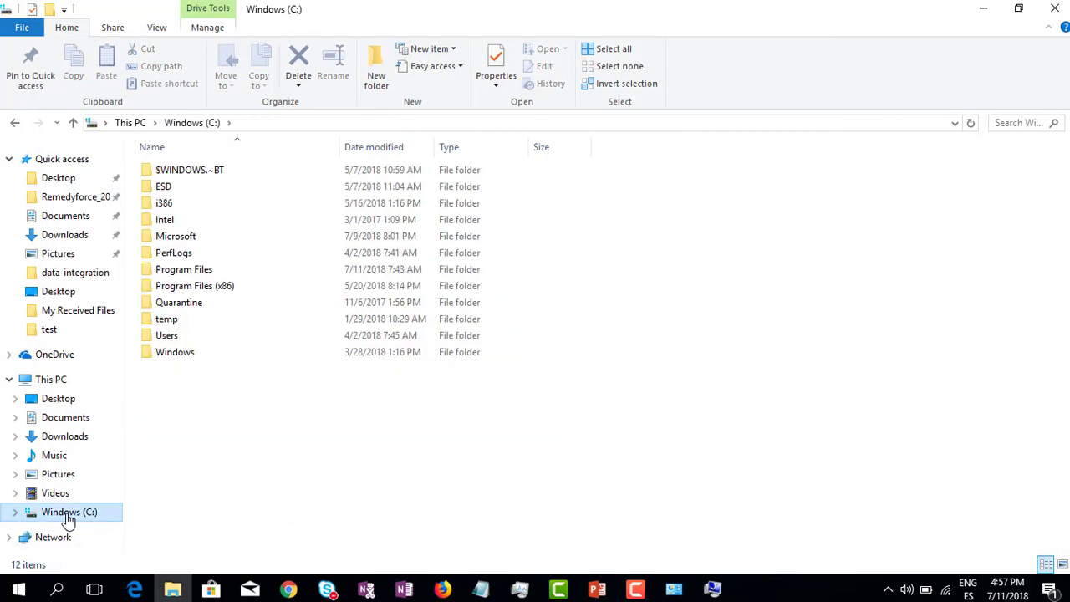
click(183, 268)
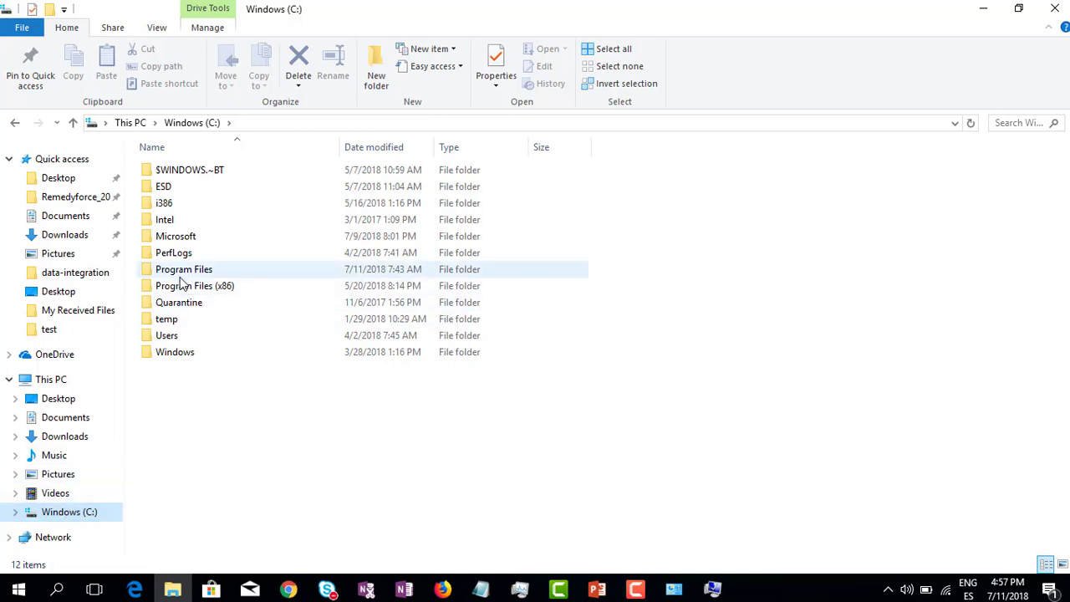
mouse_move(195, 285)
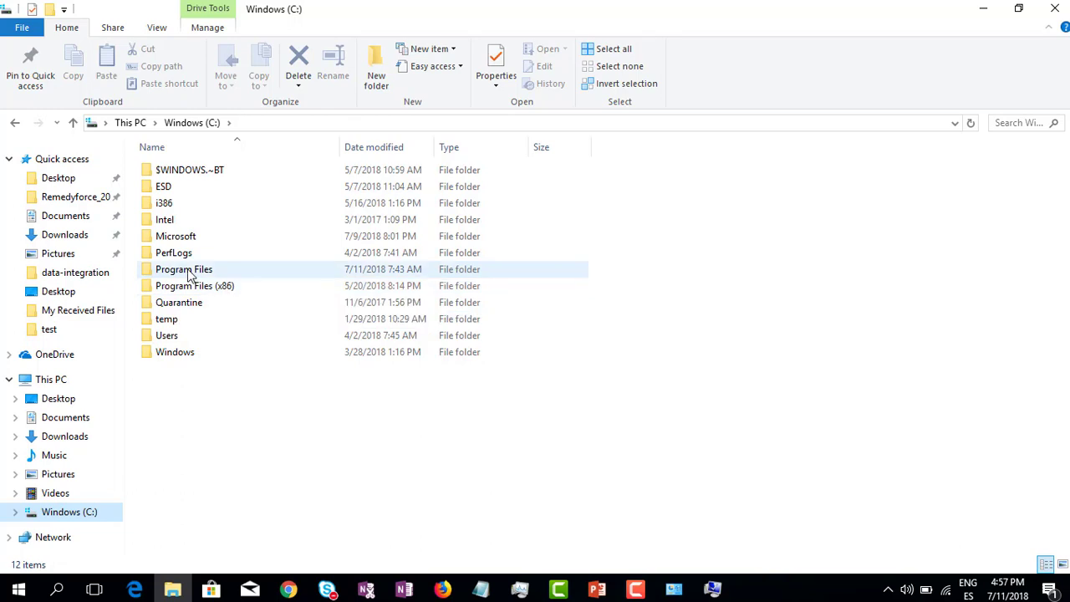
double_click(184, 268)
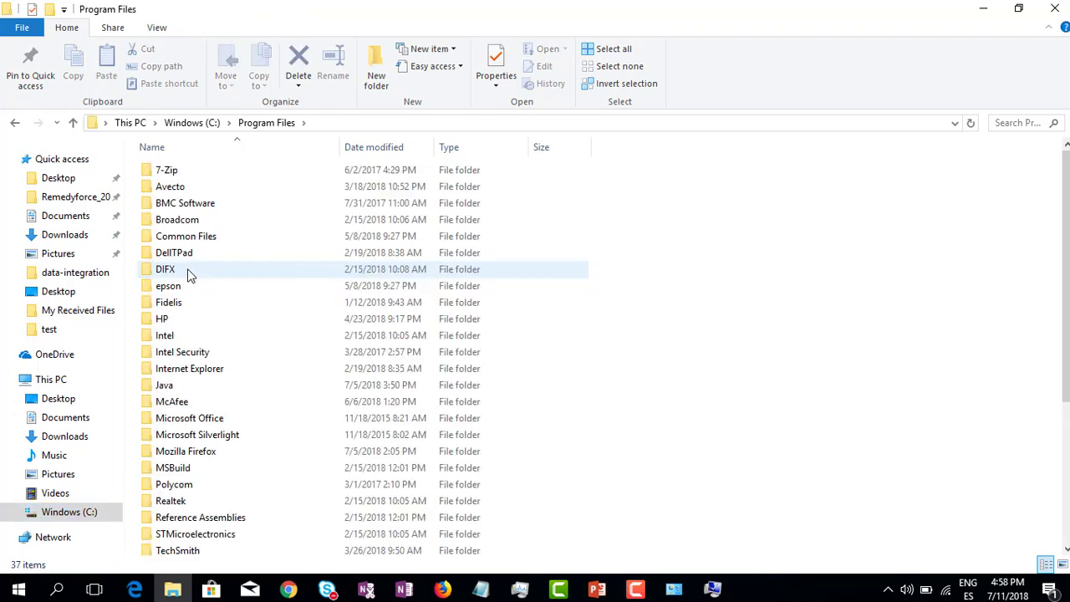
double_click(166, 269)
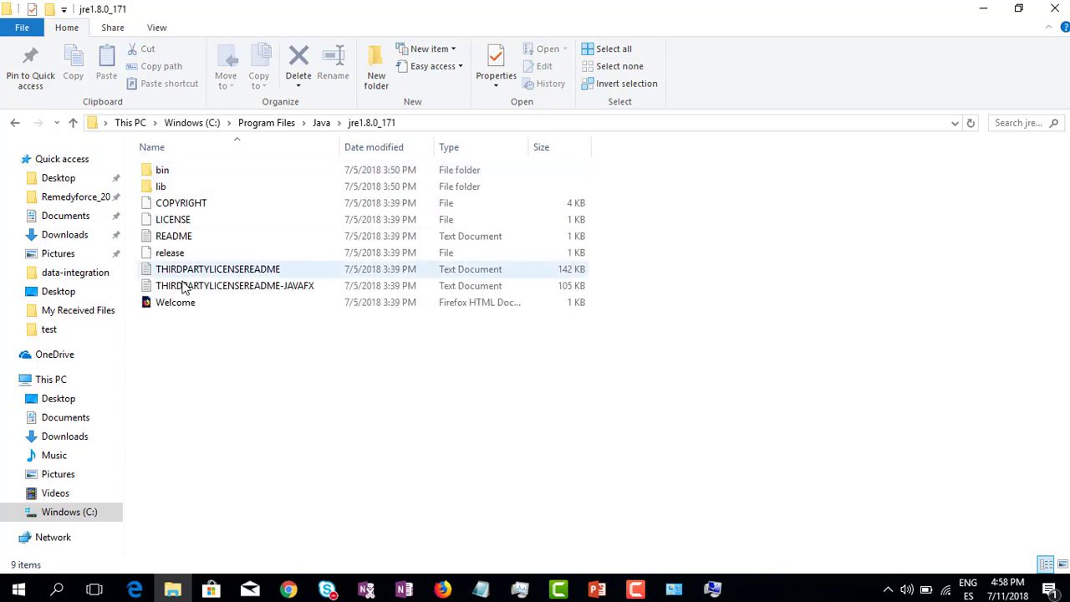
click(14, 123)
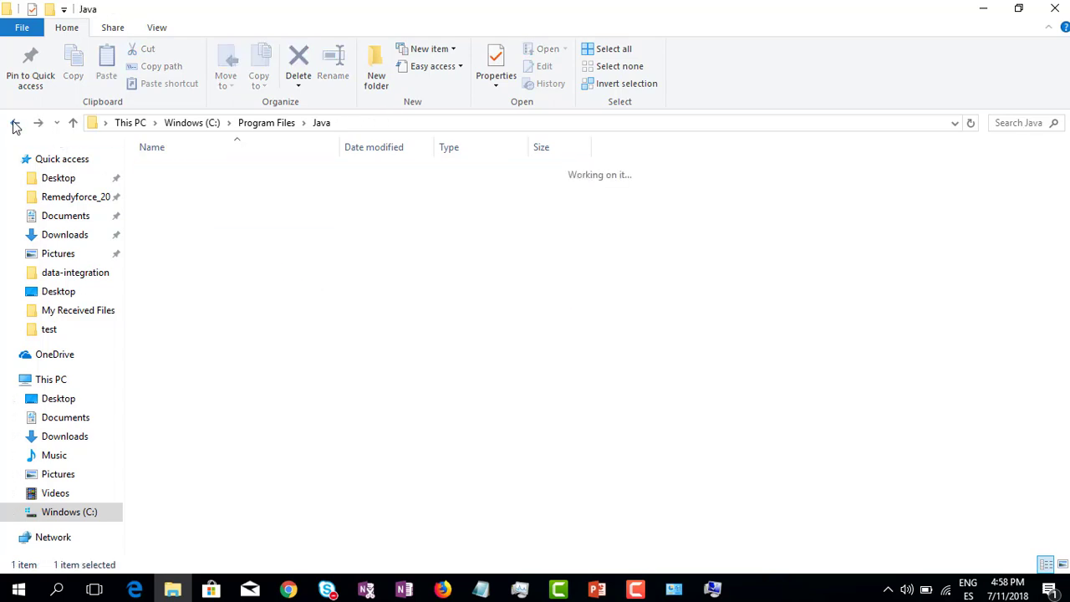
- Check Program Files (x86)\Java\jre1.8.0_171, then return to Program Files\Java\jre1.8.0_171
click(14, 122)
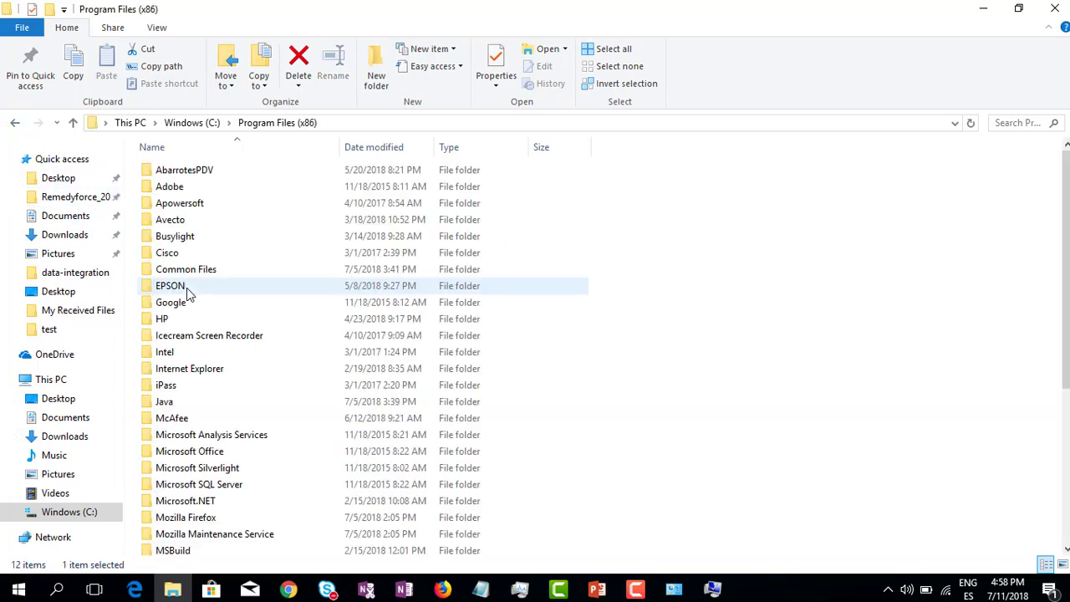
double_click(164, 402)
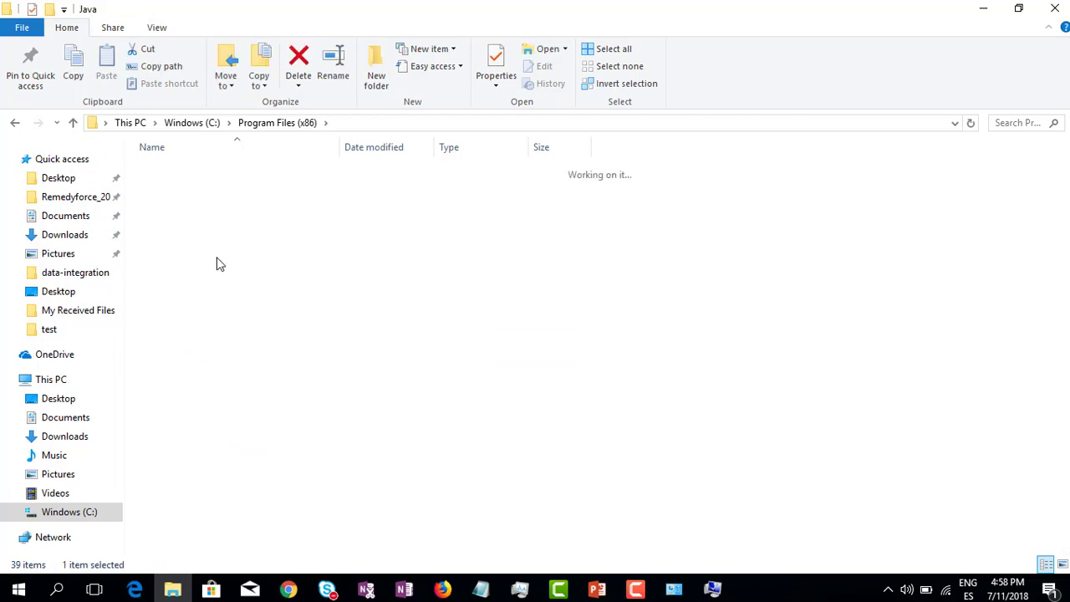
double_click(221, 263)
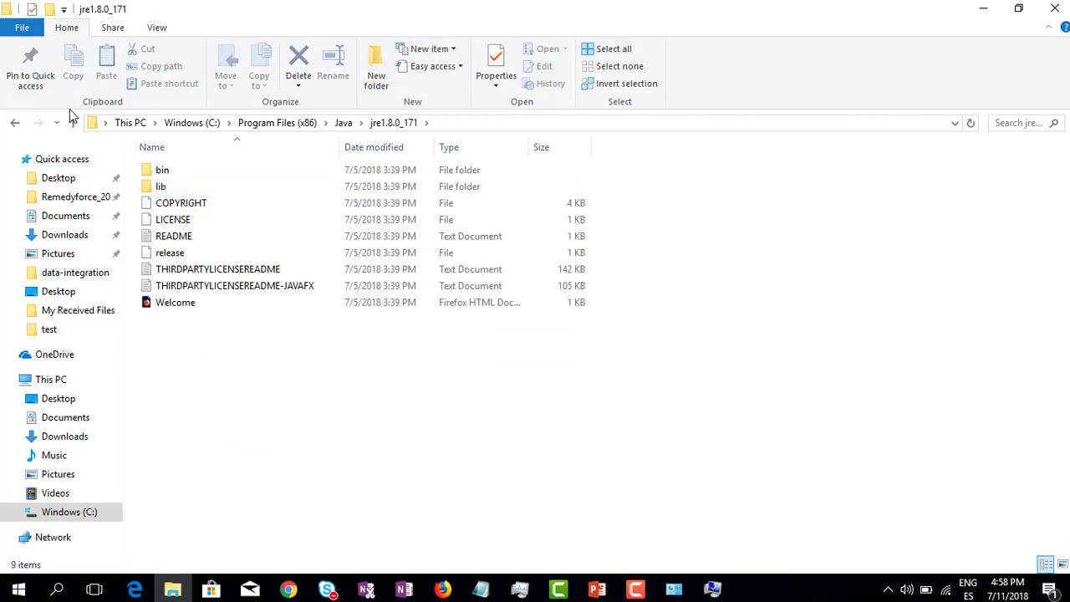
click(14, 122)
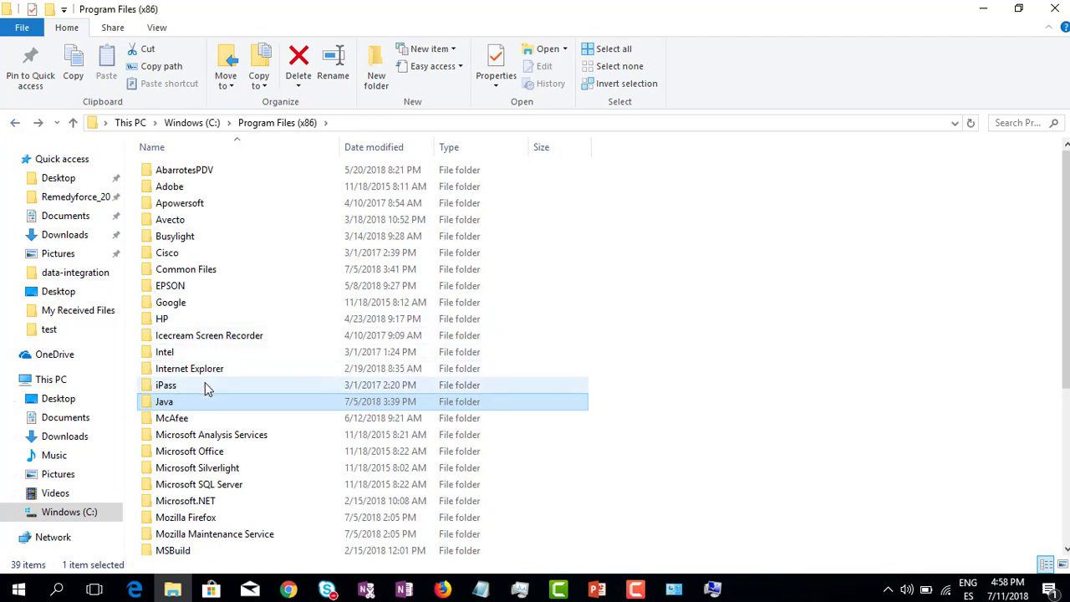
click(191, 122)
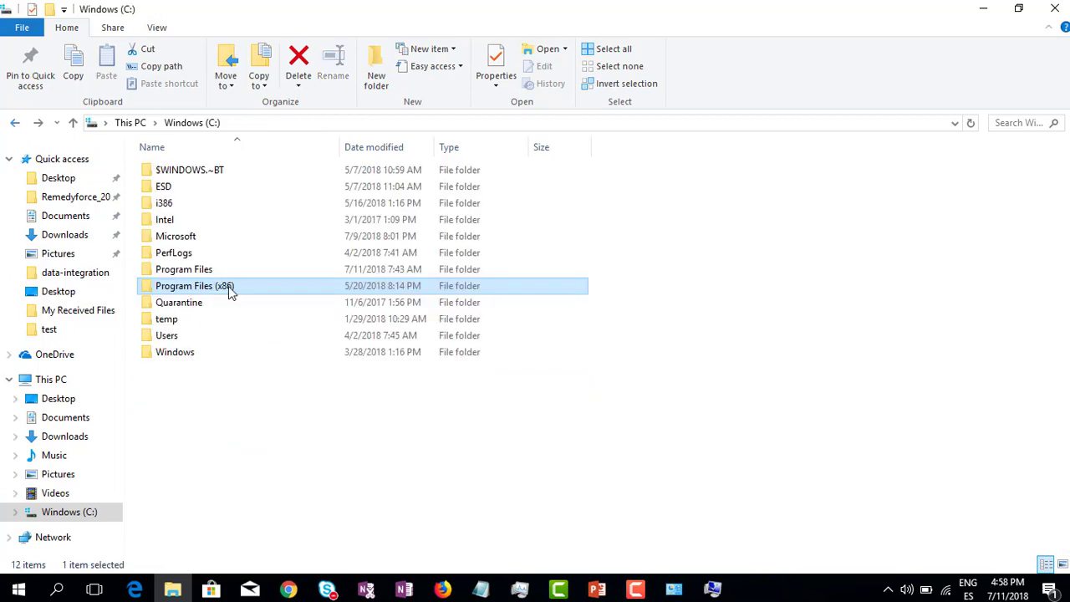
double_click(183, 268)
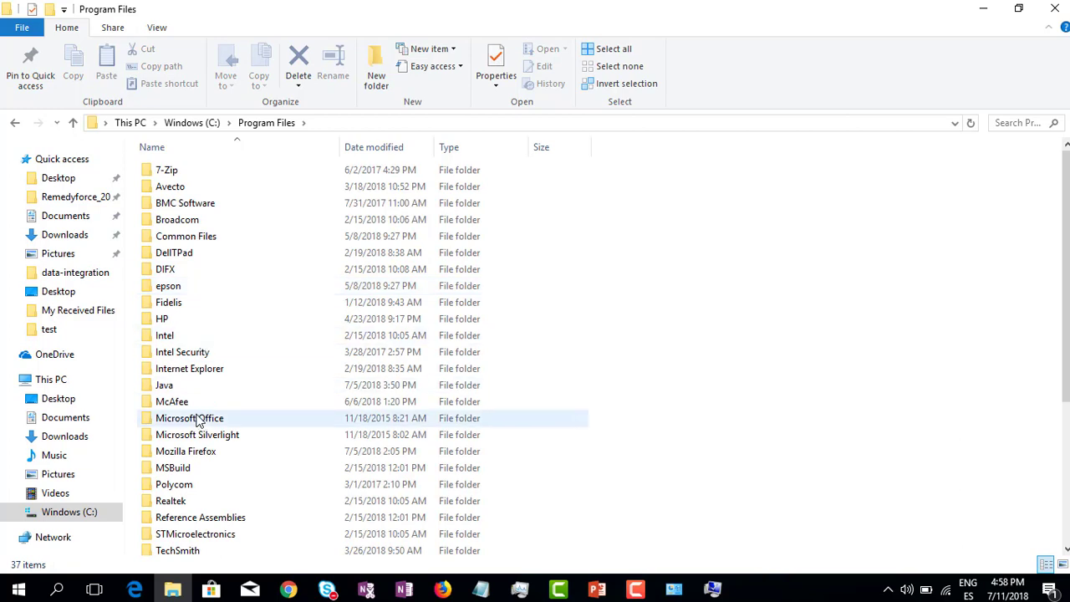
double_click(164, 385)
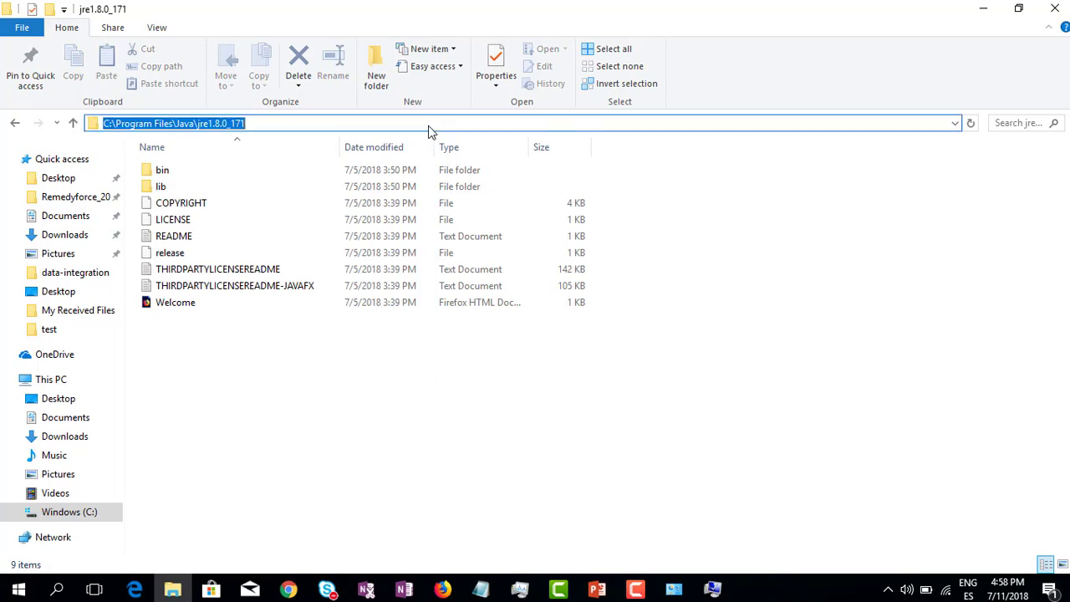
mouse_move(627, 566)
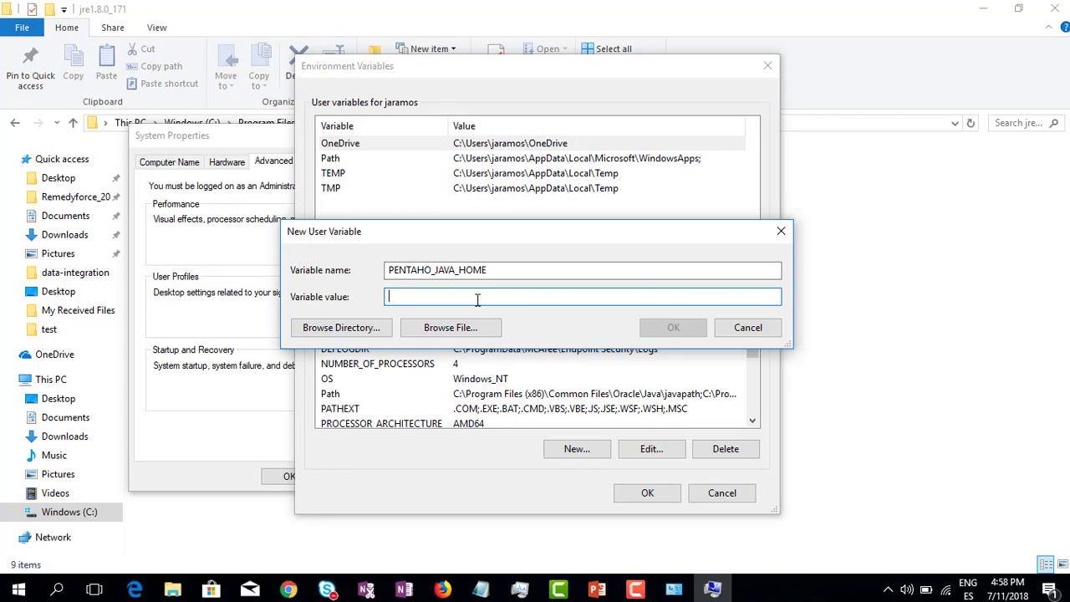
- Reopen the PENTAHO_JAVA_HOME variable's value field in System Properties
click(674, 327)
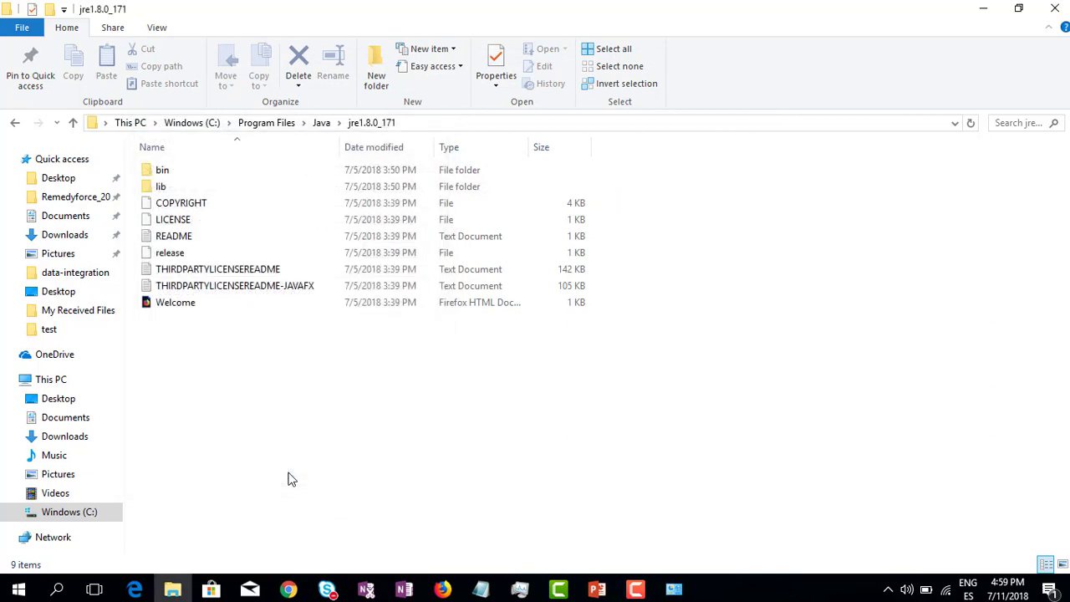
mouse_move(216, 375)
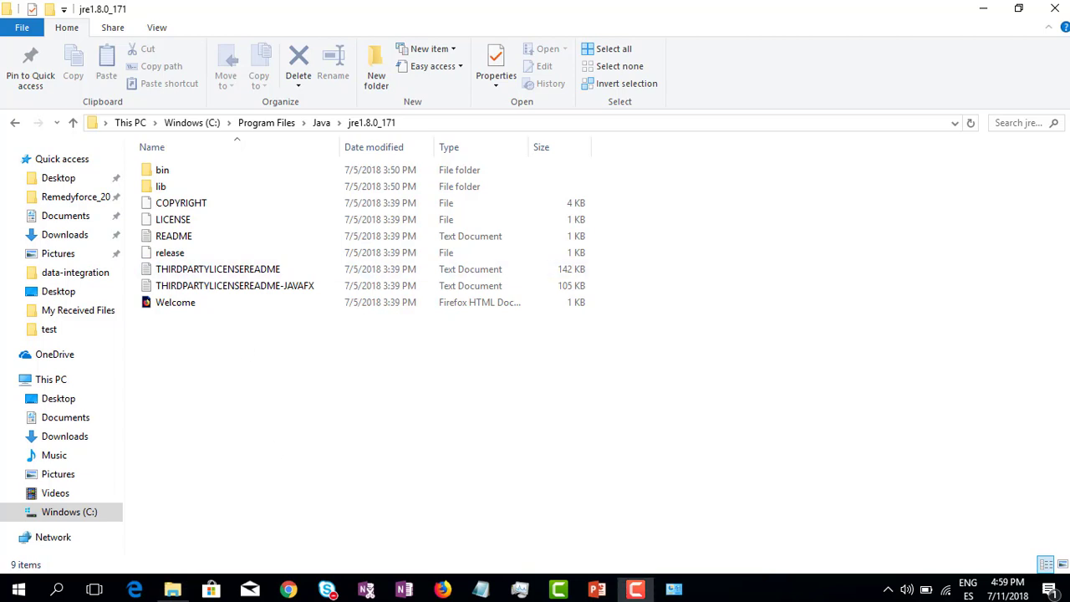
- Go to Documents\pdi-ce-8.1.0.0-365\data-integration and scroll down to Spoon.bat
click(65, 216)
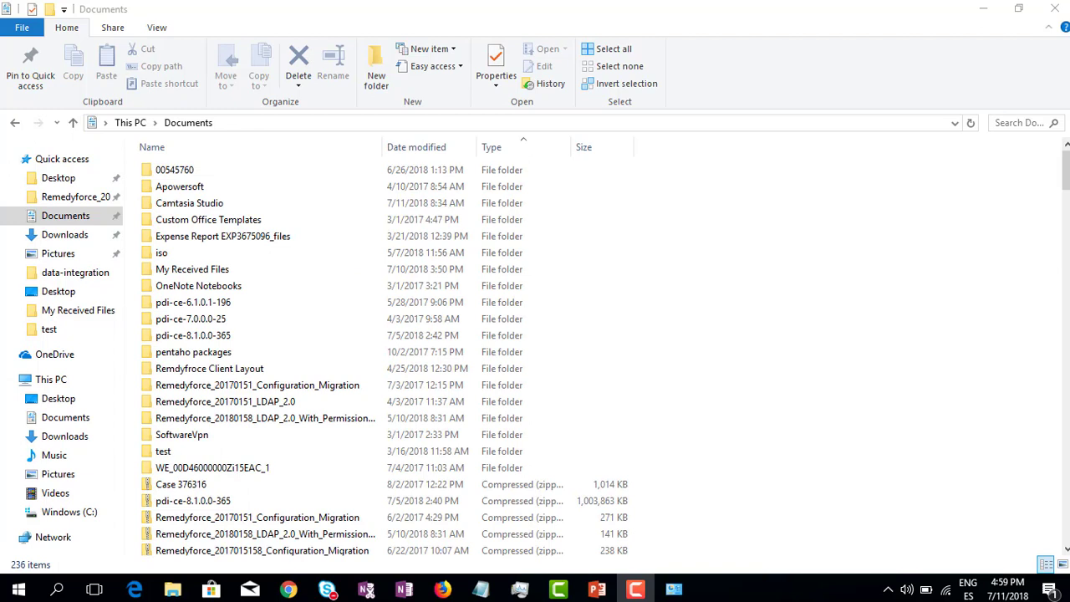
click(194, 352)
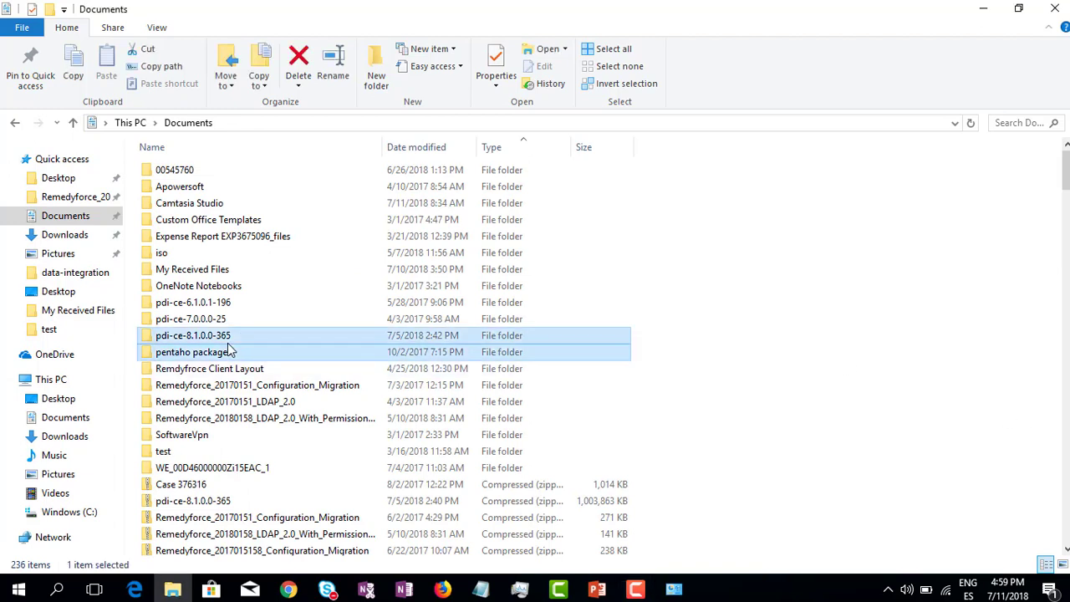
double_click(193, 336)
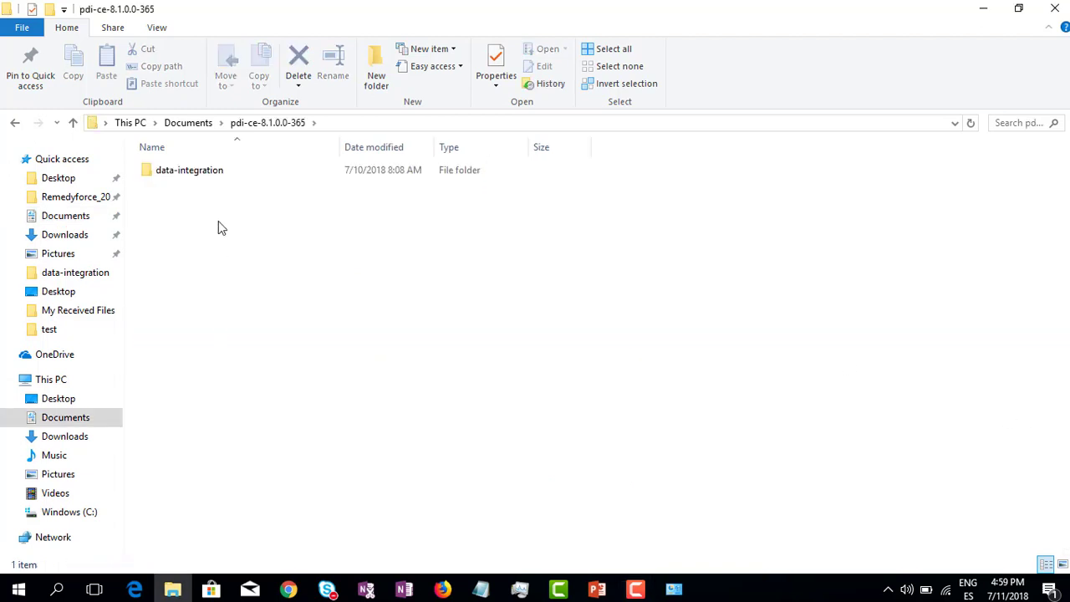
double_click(189, 169)
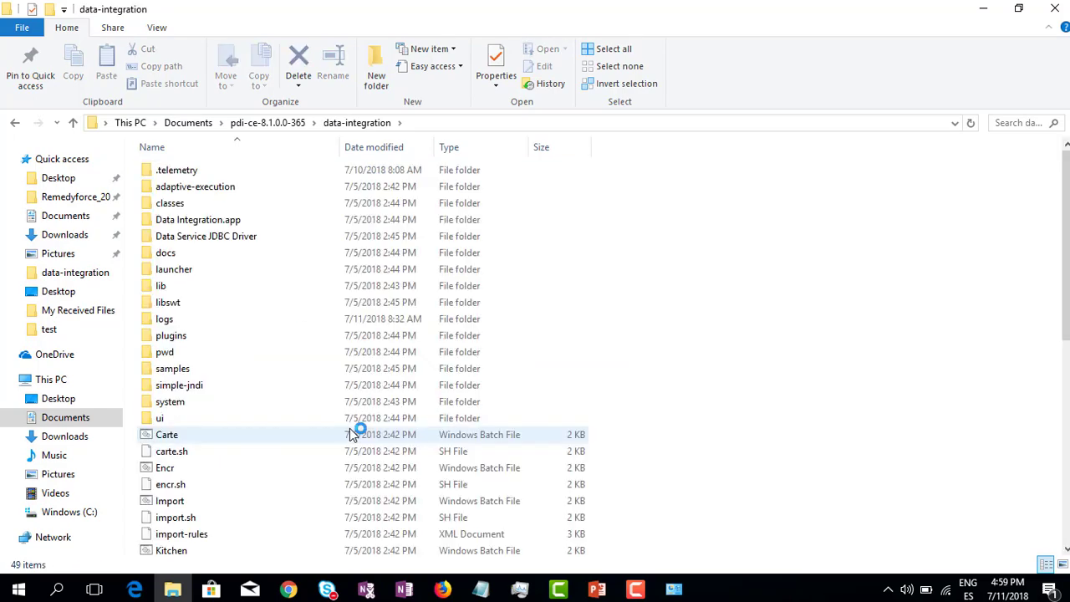
scroll(down, 3)
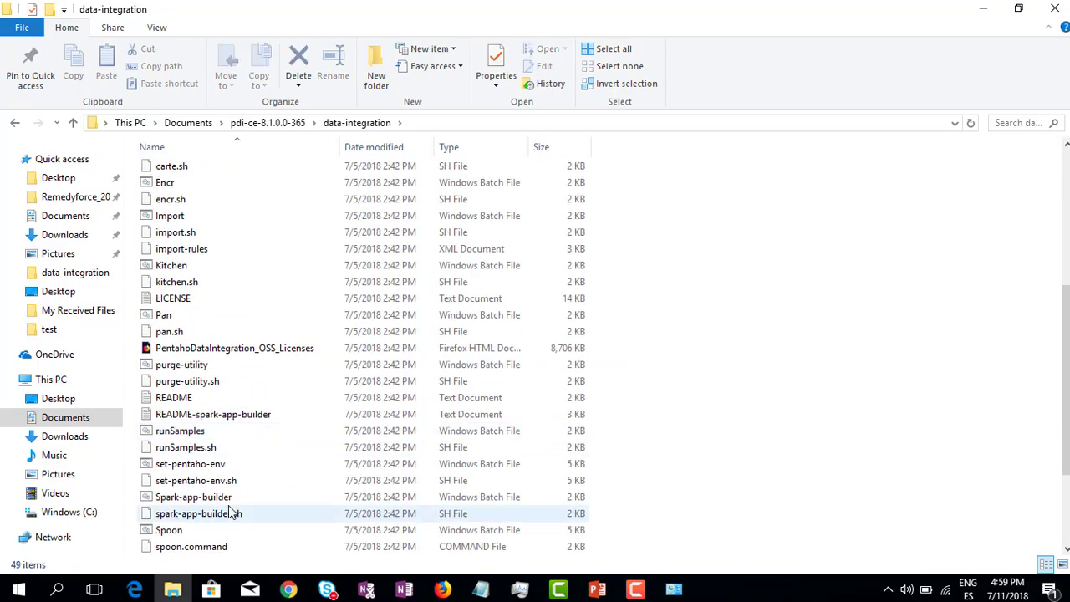
- Run Spoon.bat and select the javaw path in the Command Prompt DEBUG output
double_click(169, 529)
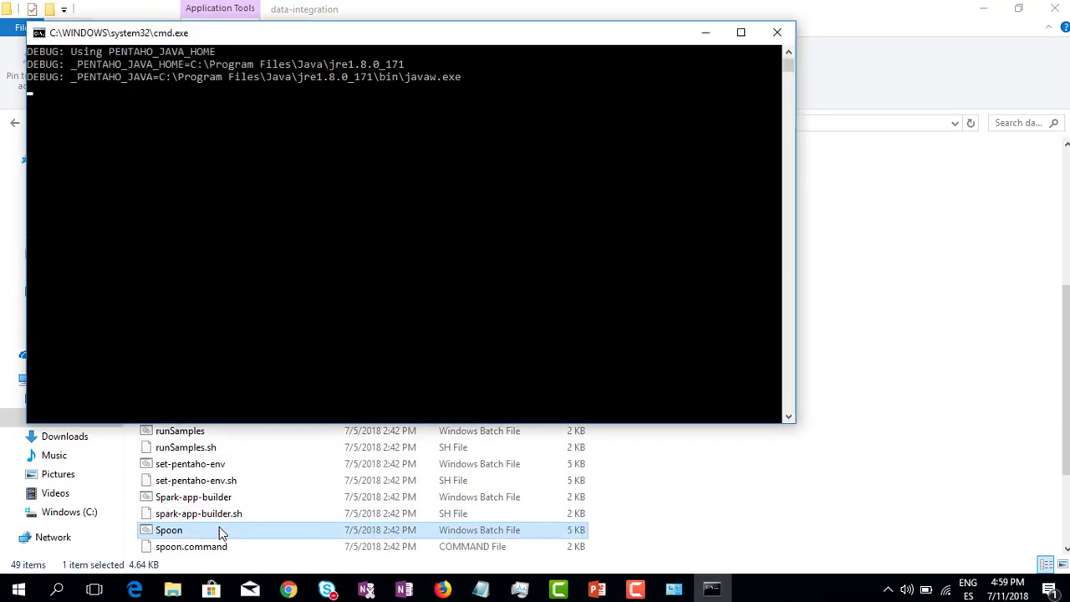
click(776, 31)
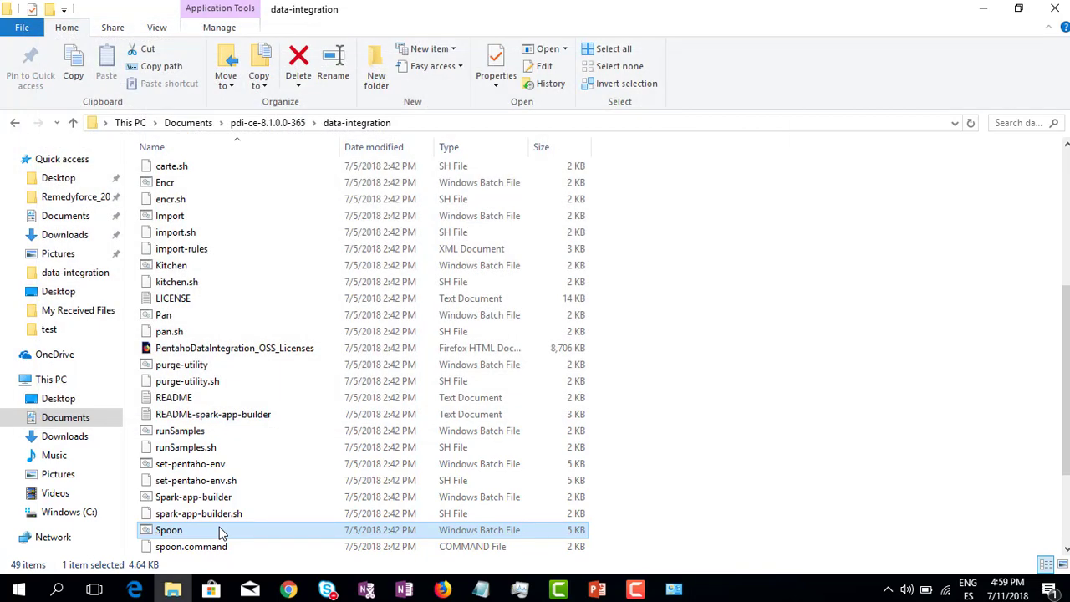
double_click(169, 530)
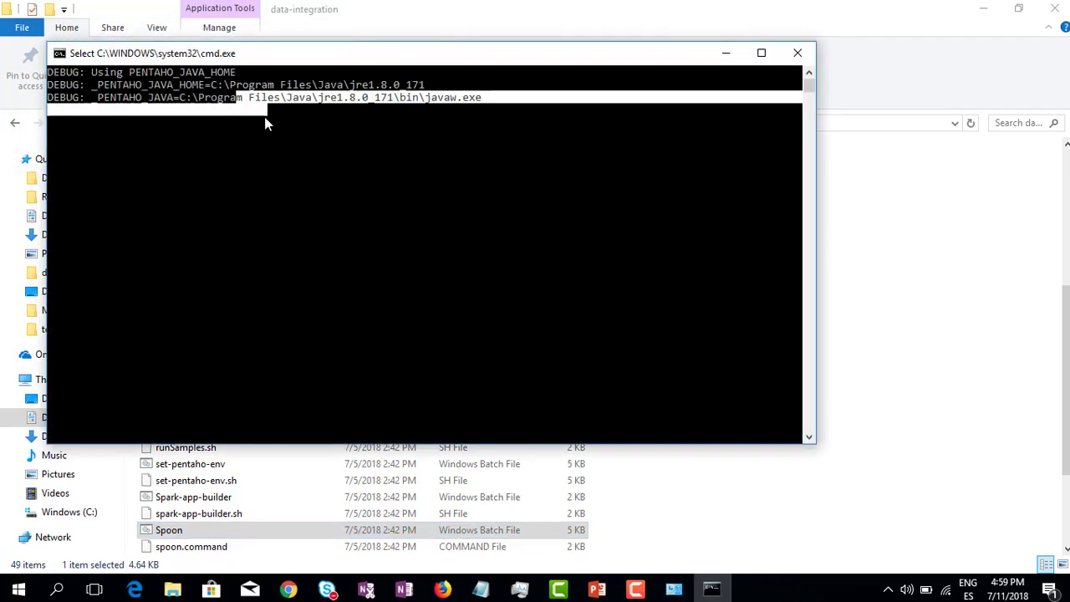
mouse_move(197, 113)
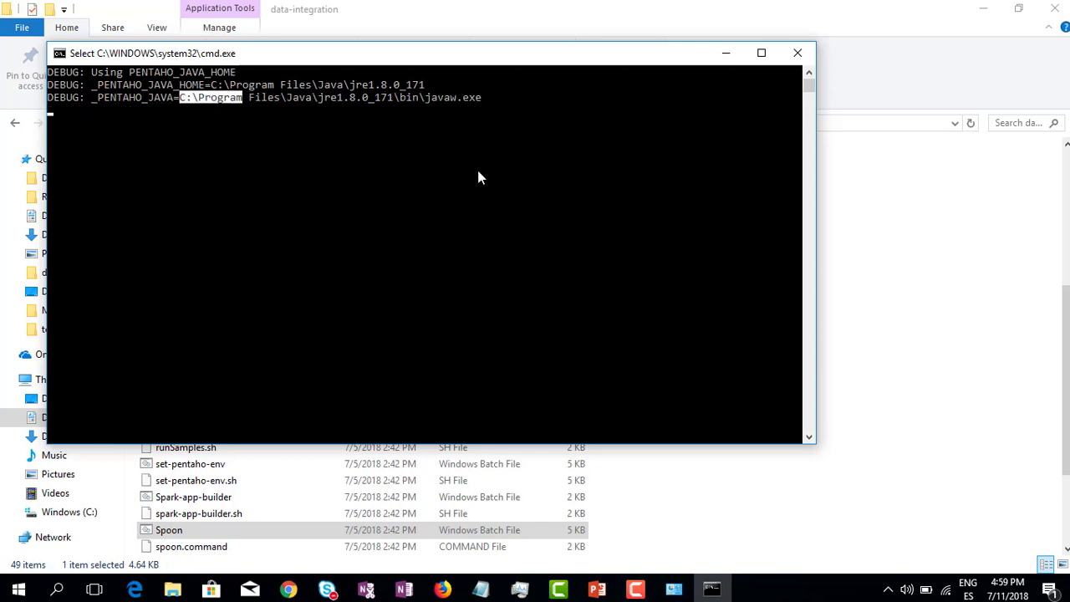
mouse_move(492, 177)
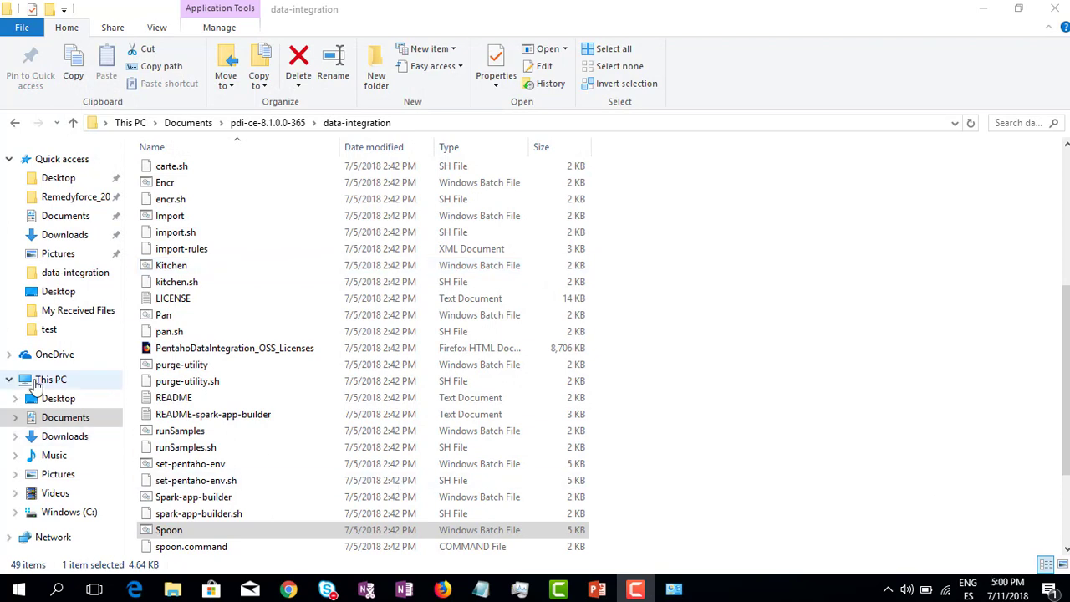
mouse_move(78, 375)
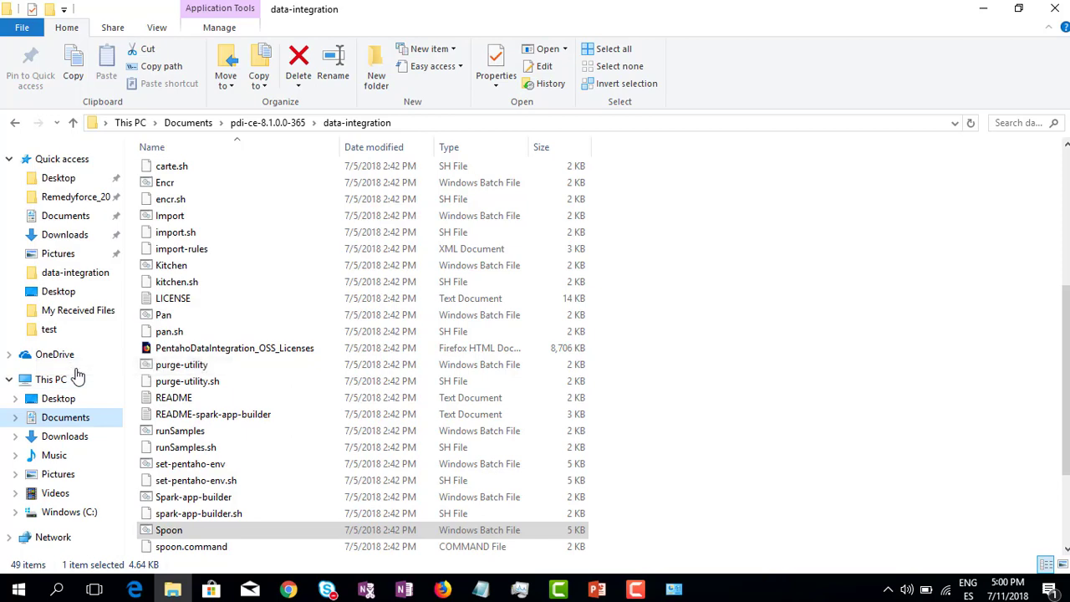
- Add user variable PENTAHO_DI_JAVA_OPTIONS with value -Xms1024m and close the dialogs
click(53, 378)
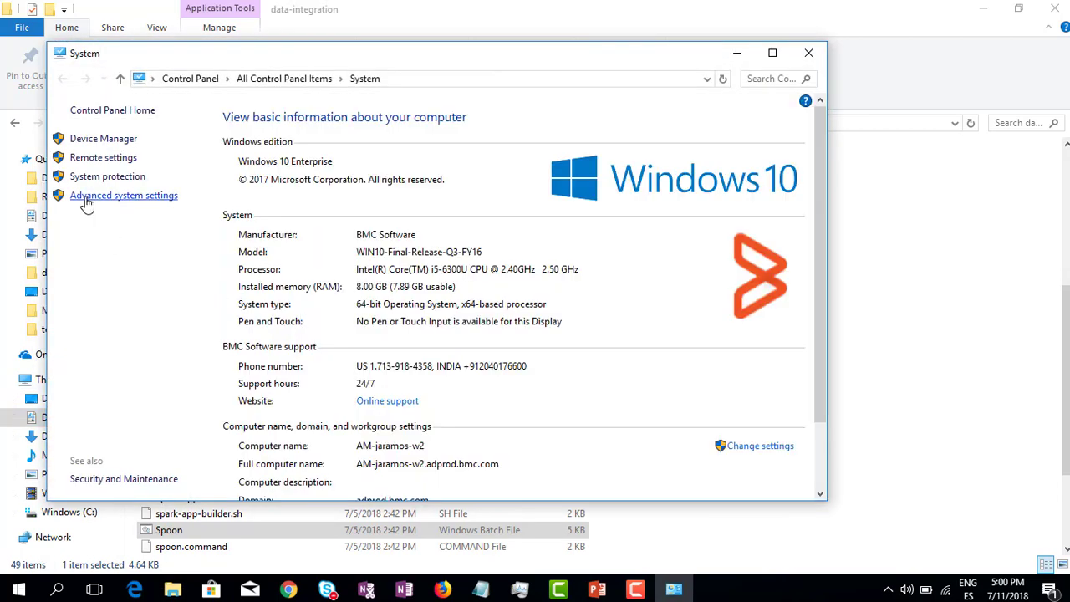
click(123, 194)
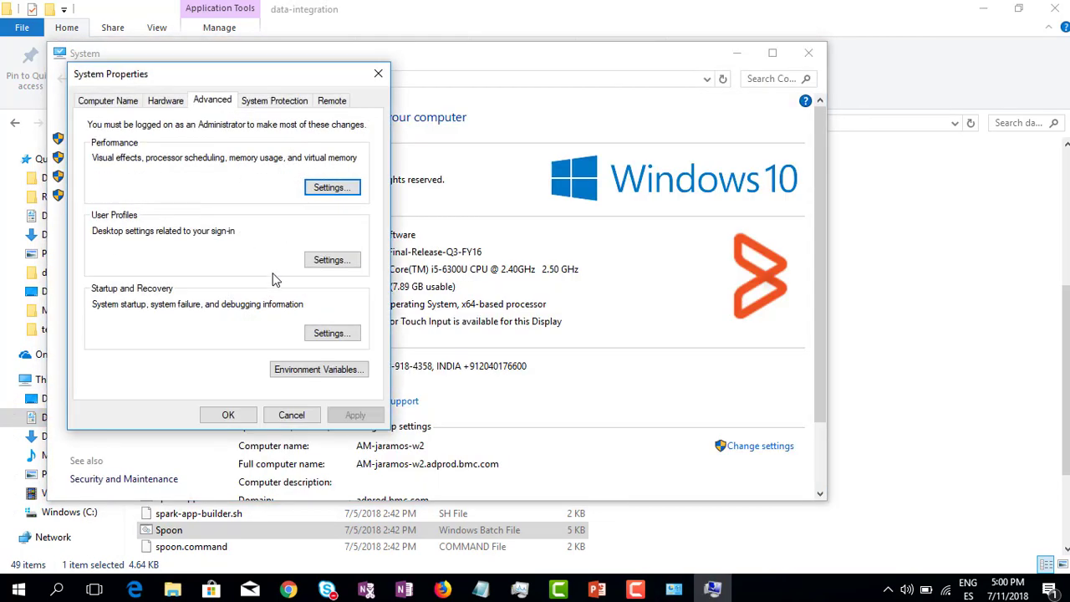
click(318, 369)
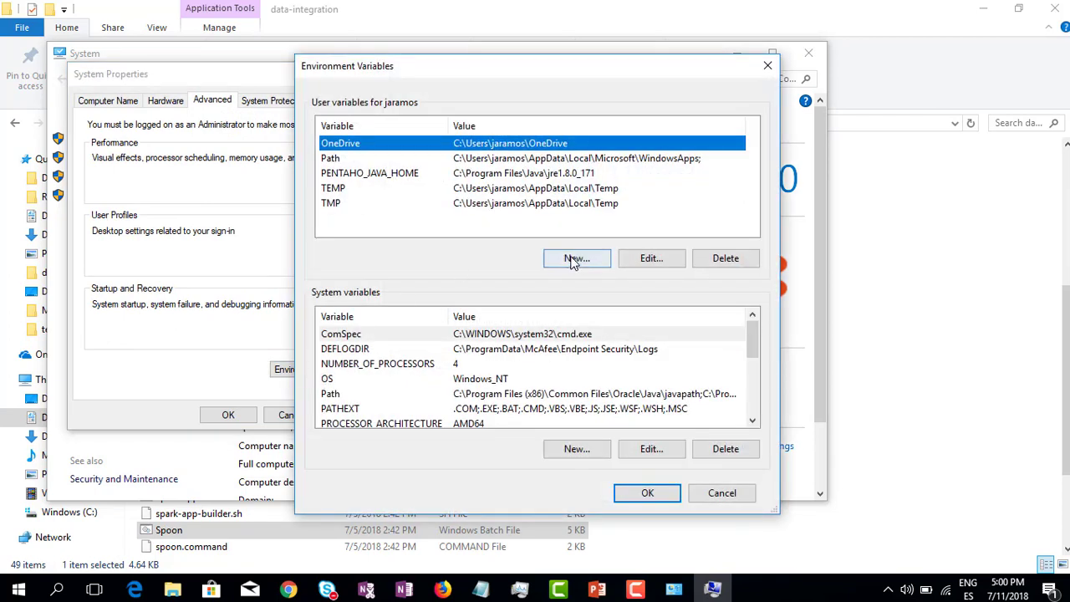
click(576, 258)
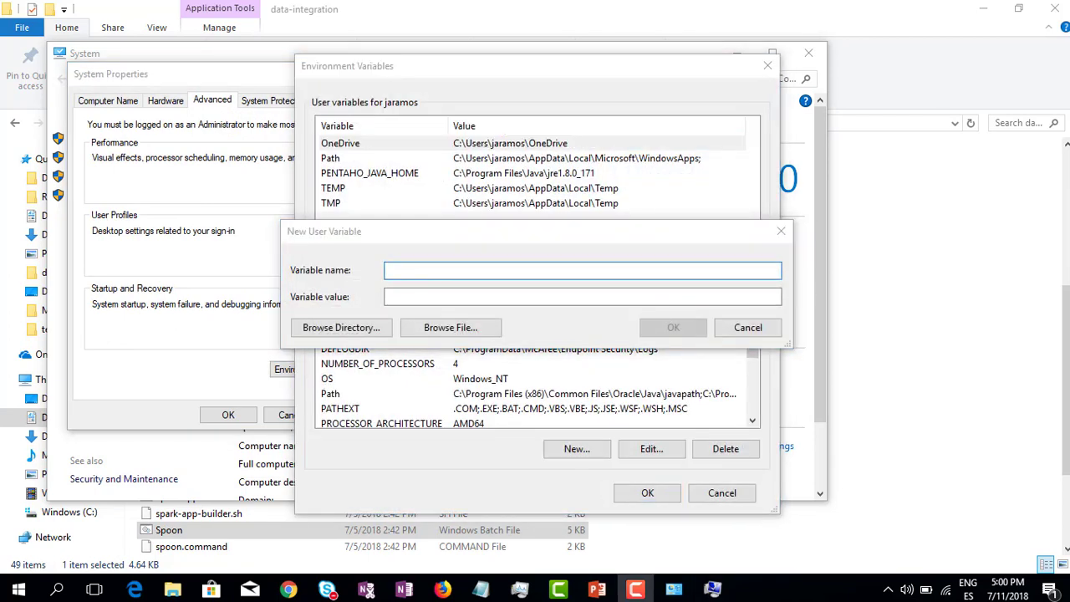
mouse_move(438, 270)
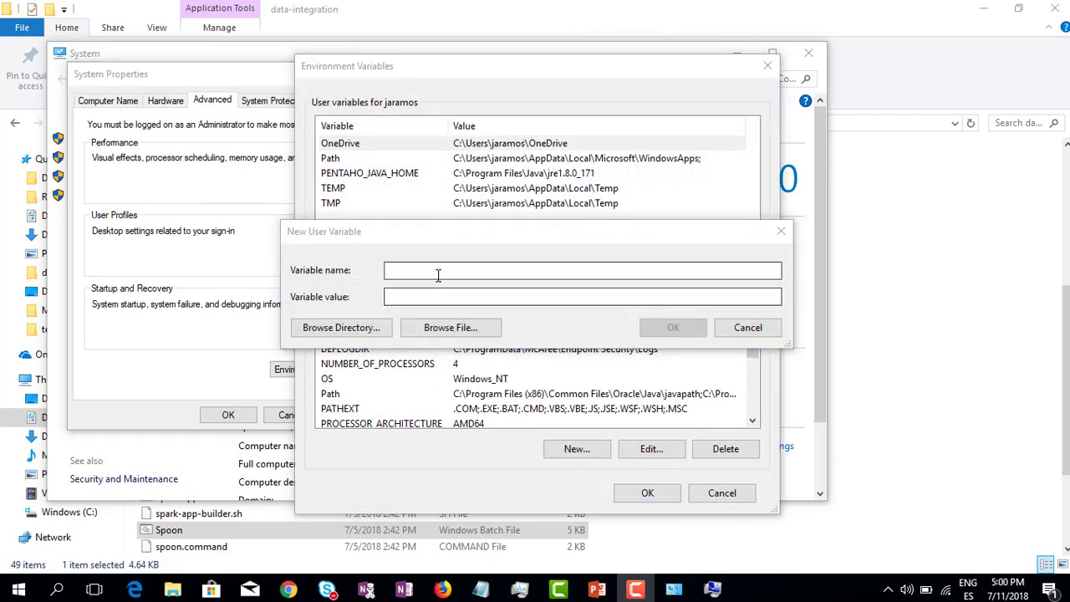
text(PENTAHO_DI_JAVA_OPTIONS)
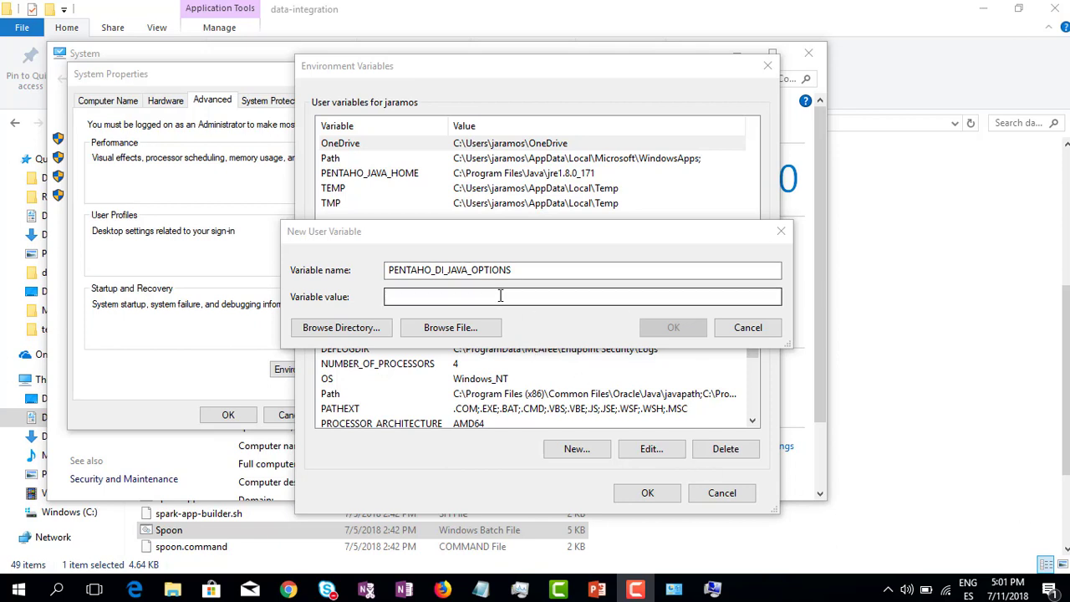
text(-Xms1024m)
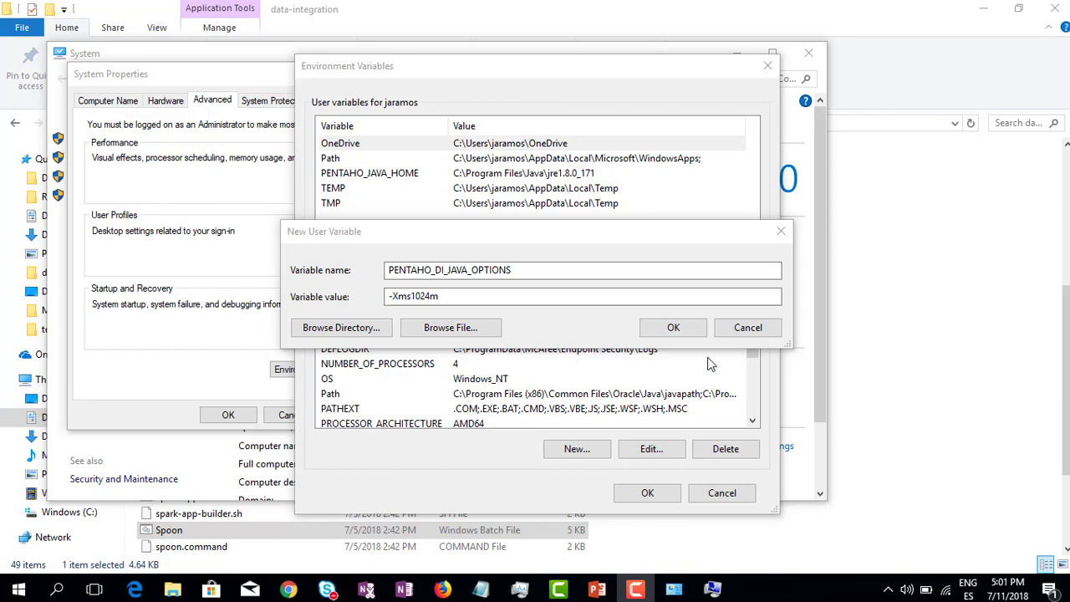
click(673, 327)
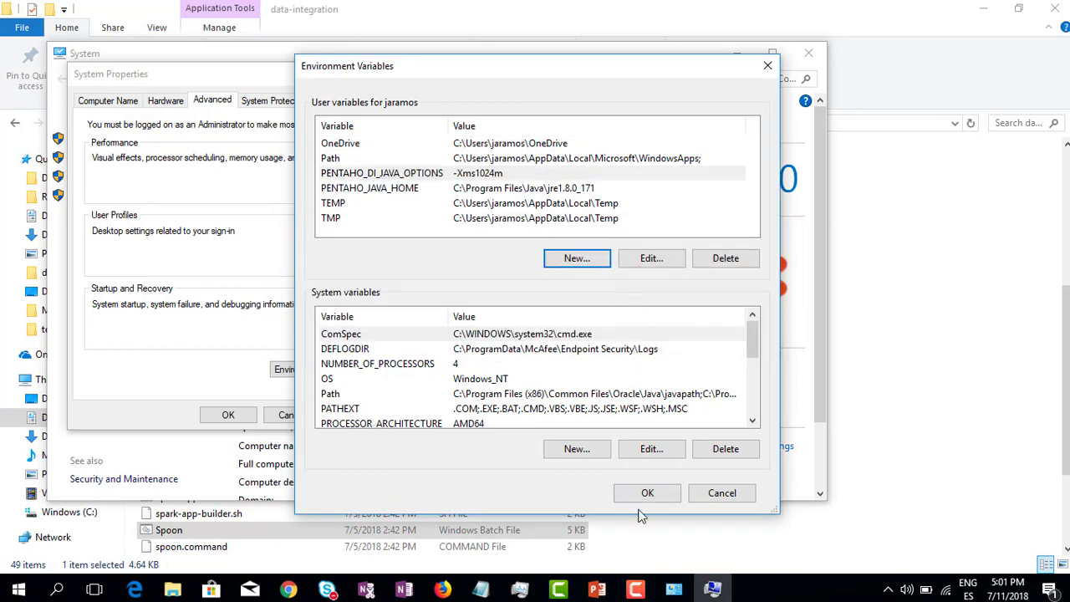
click(647, 492)
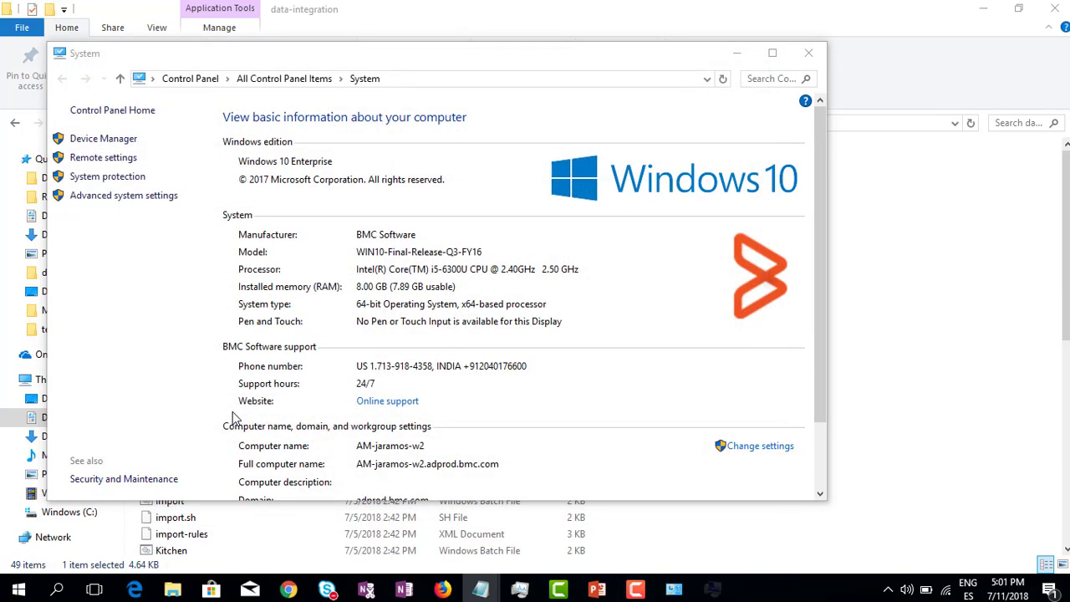
- Launch Spoon.bat again from the data-integration Explorer window
click(808, 53)
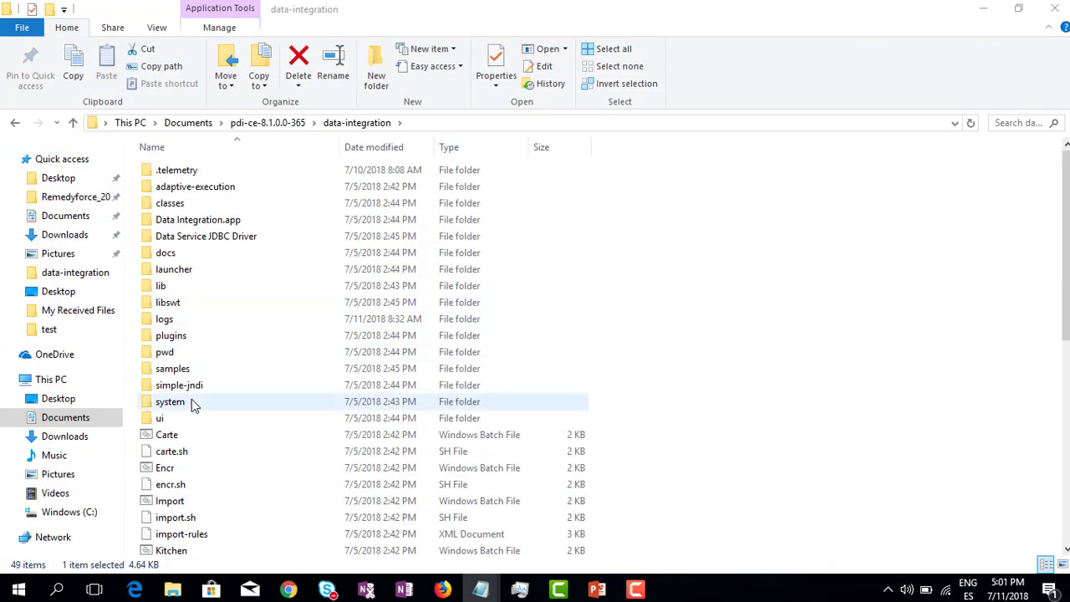
click(171, 484)
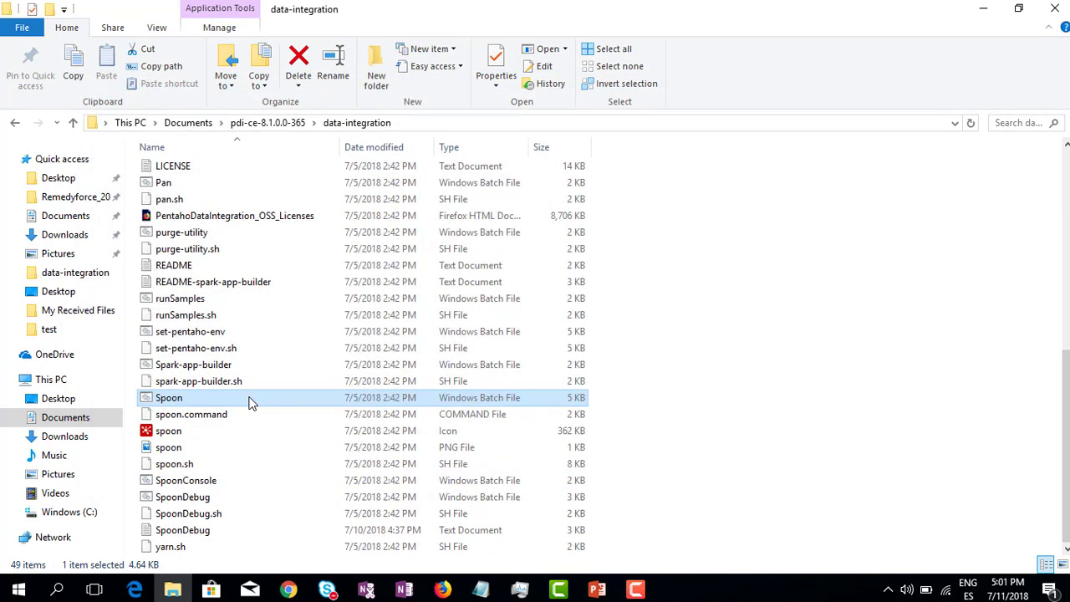
double_click(169, 397)
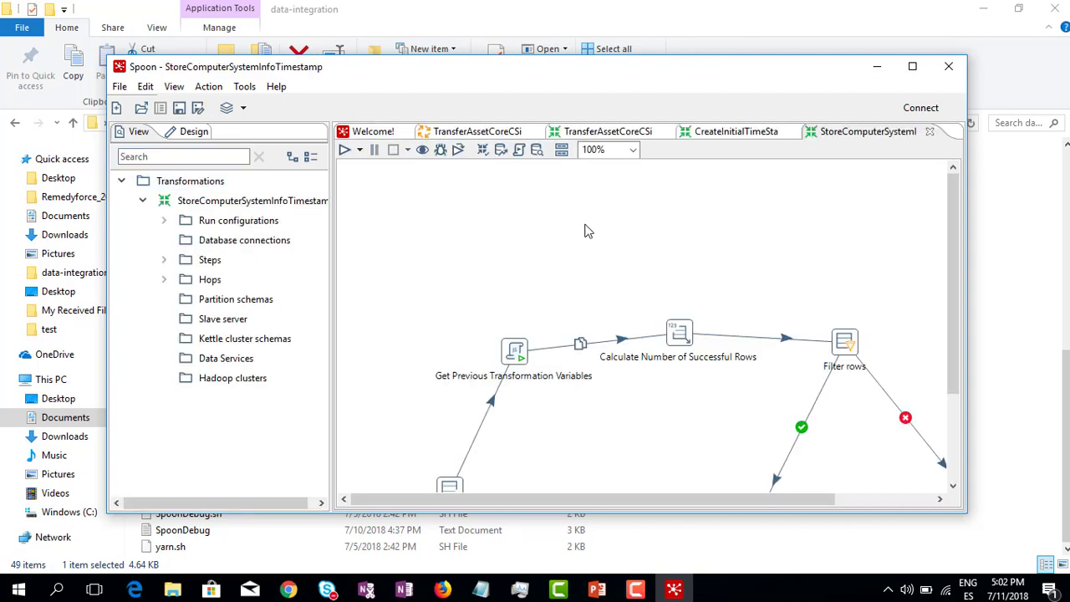
mouse_move(927, 257)
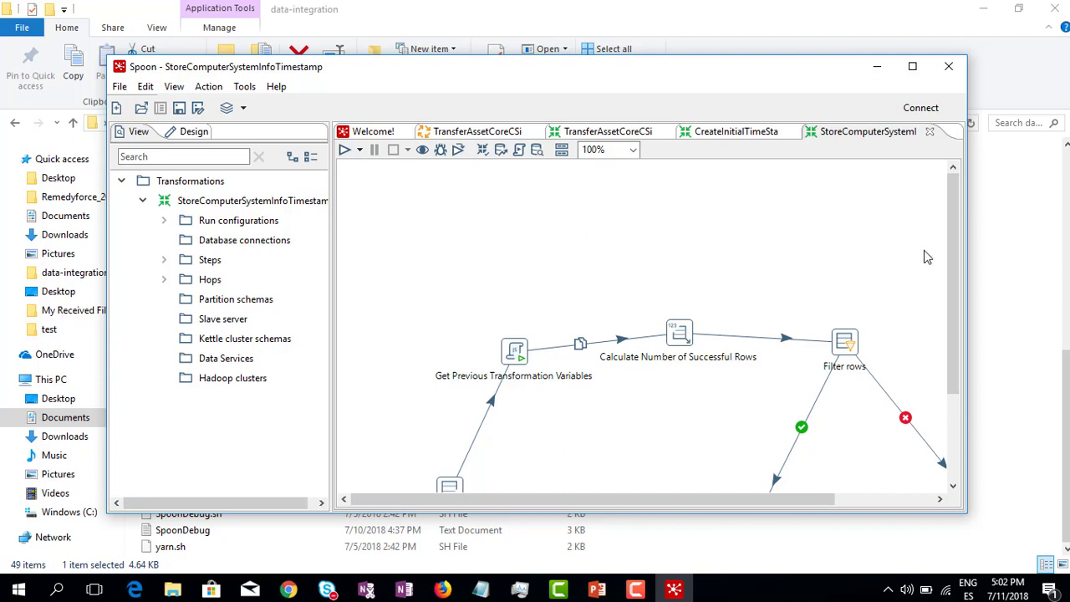